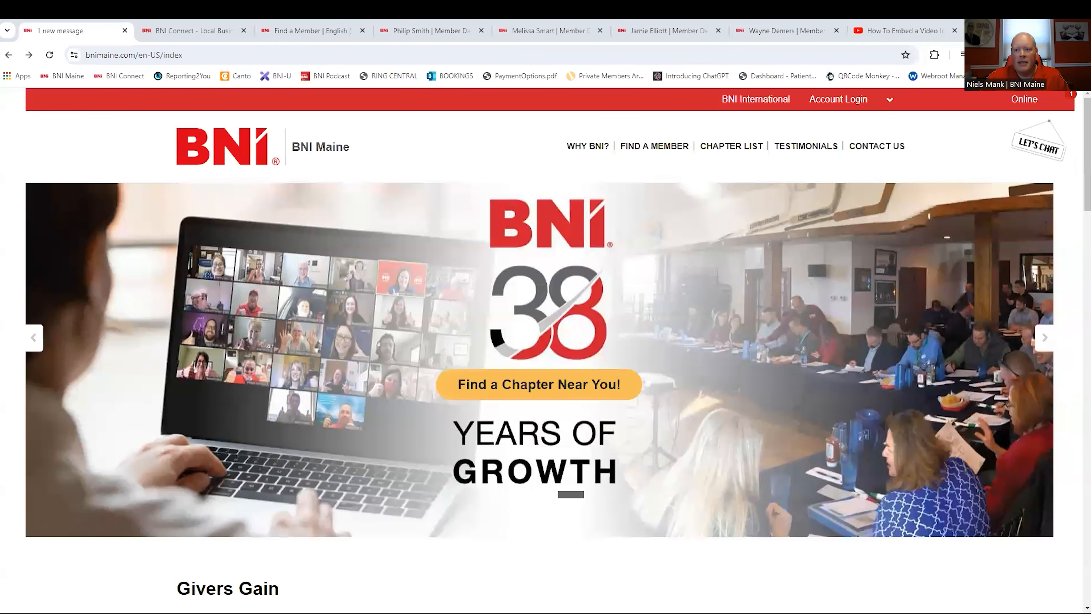
pyautogui.moveTo(731, 146)
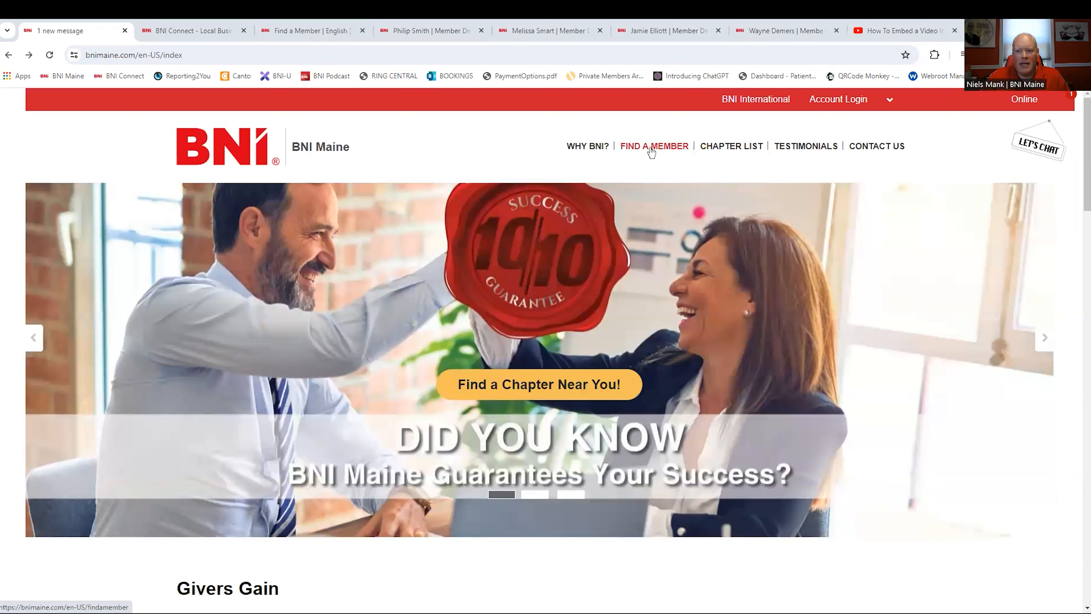
# - Go to the Find a Member search page from the BNI Maine home page
pyautogui.click(653, 146)
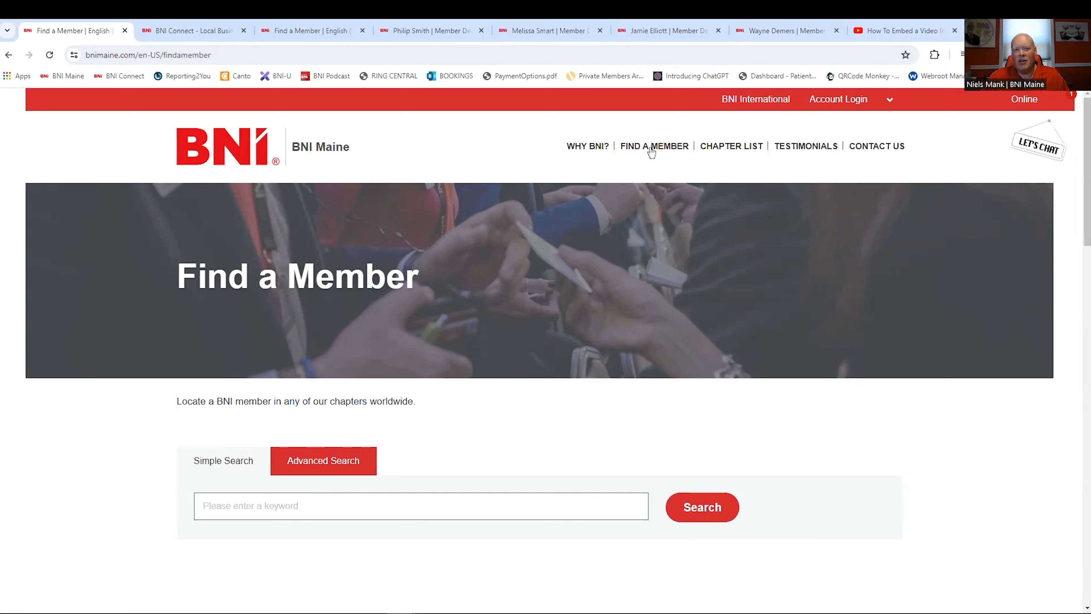
pyautogui.moveTo(389, 506)
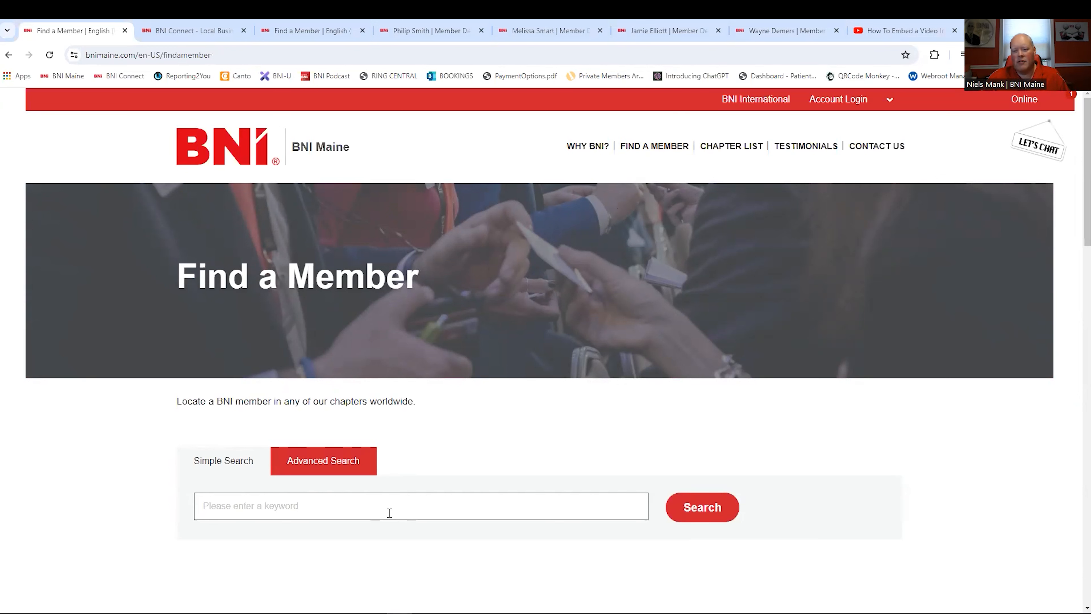
# - Search members for the keyword 'magician', accepting the suggestion from 'magi', to list one exact match
pyautogui.write('magi')
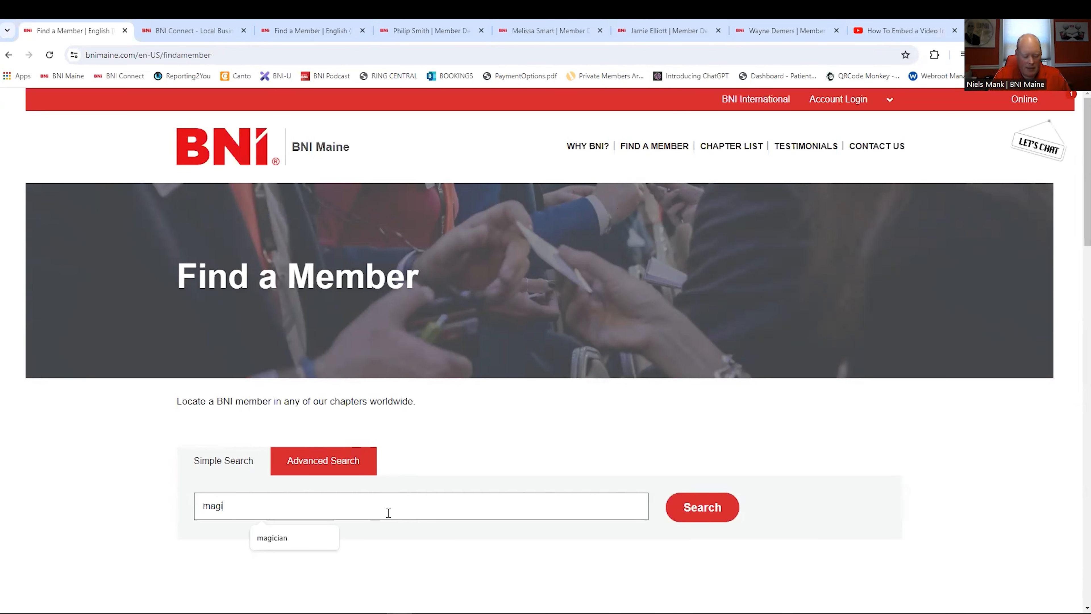
pyautogui.click(272, 537)
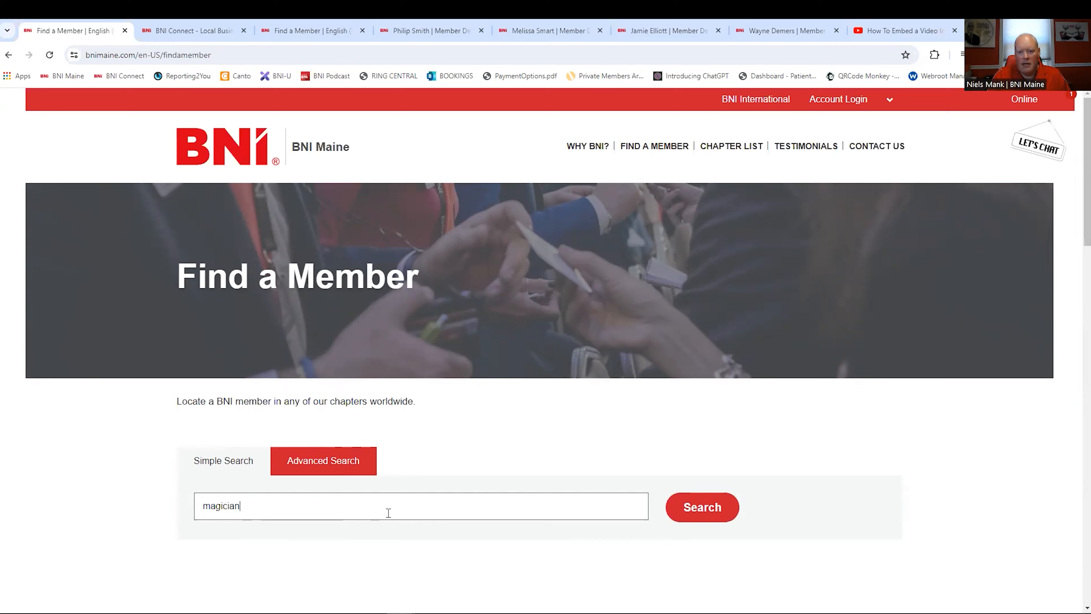
pyautogui.click(701, 507)
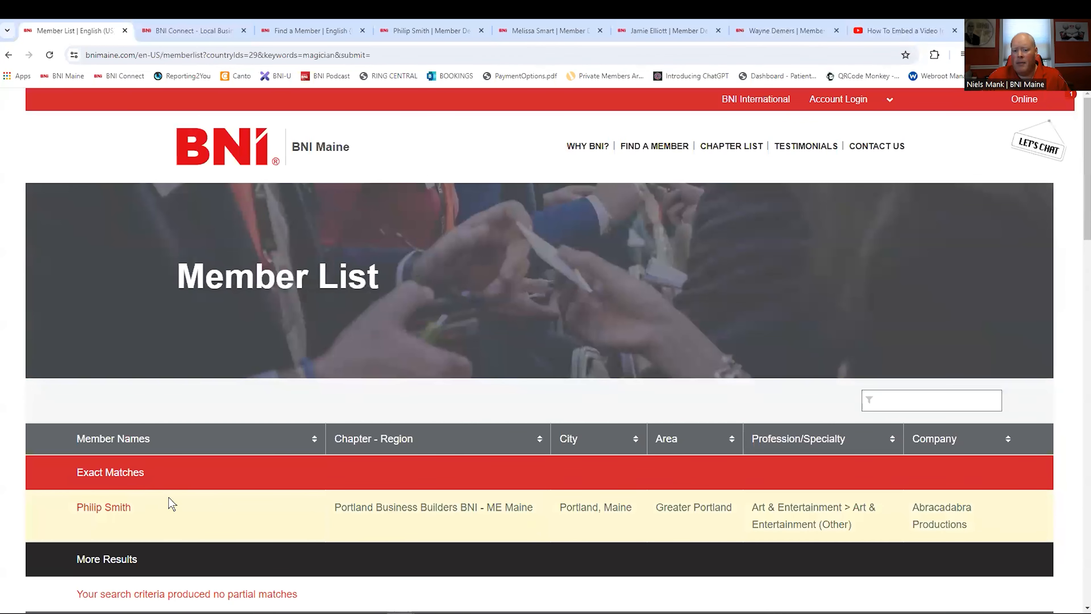
pyautogui.moveTo(104, 506)
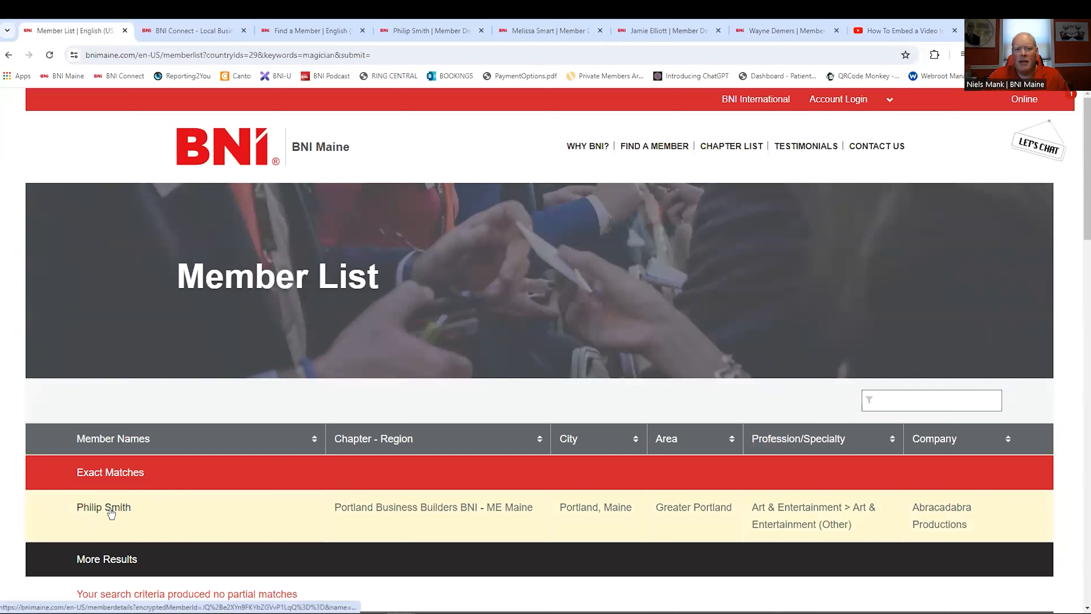
# - Review the Abracadabra Productions magician's page through My Business, Ideal Referral and Top Product, then return to the top
pyautogui.click(102, 506)
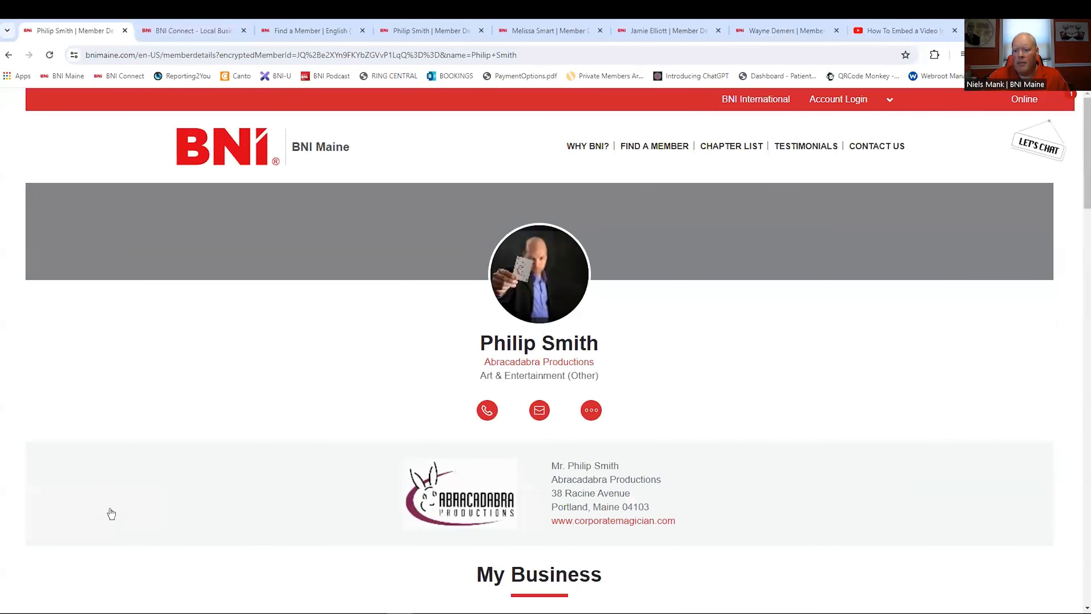
pyautogui.scroll(-3)
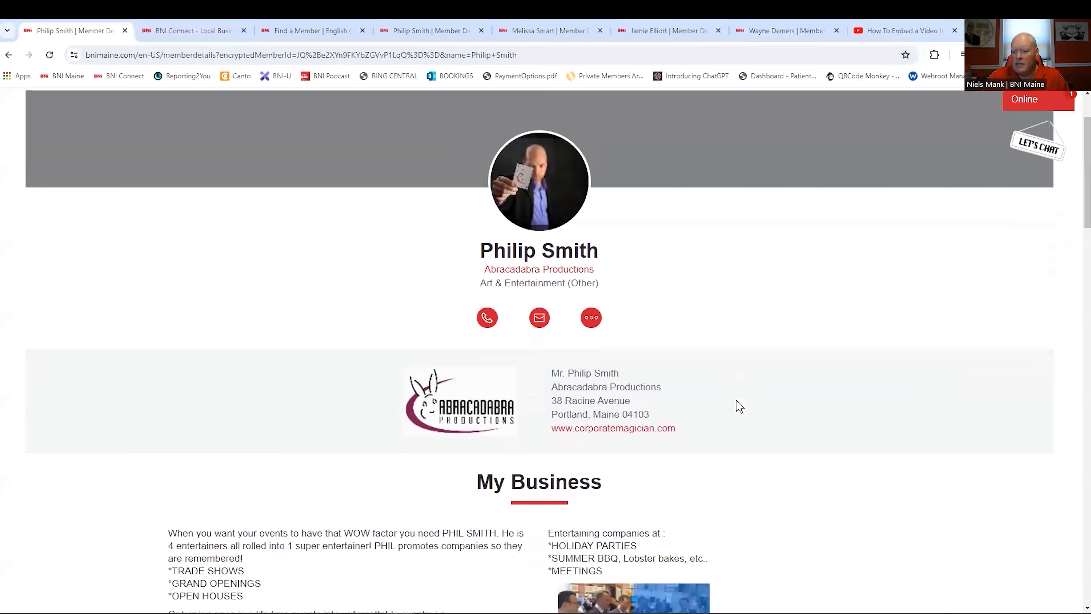
pyautogui.scroll(-3)
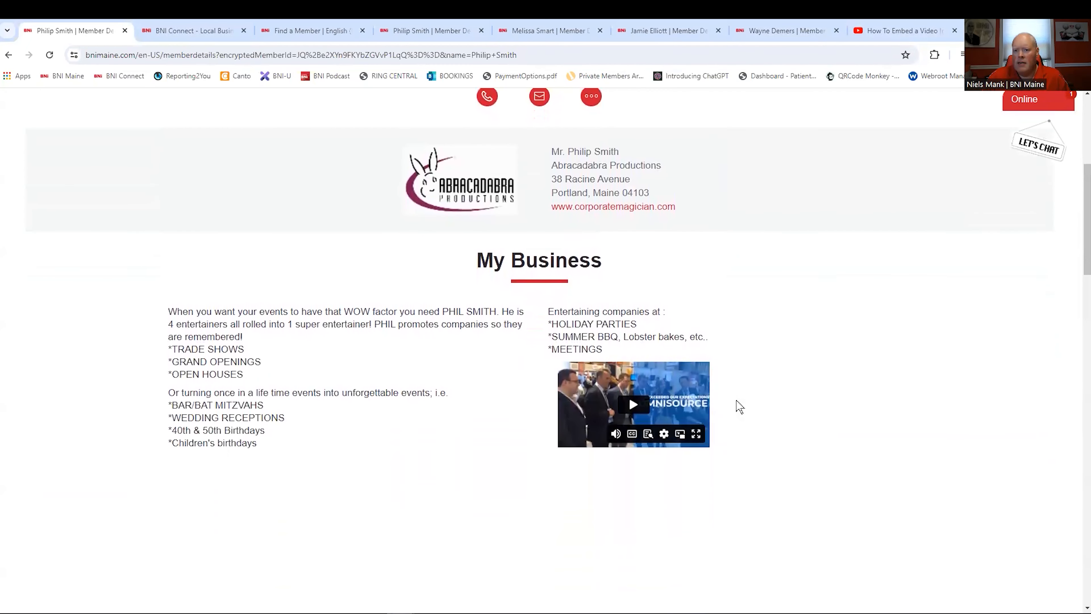
pyautogui.scroll(-3)
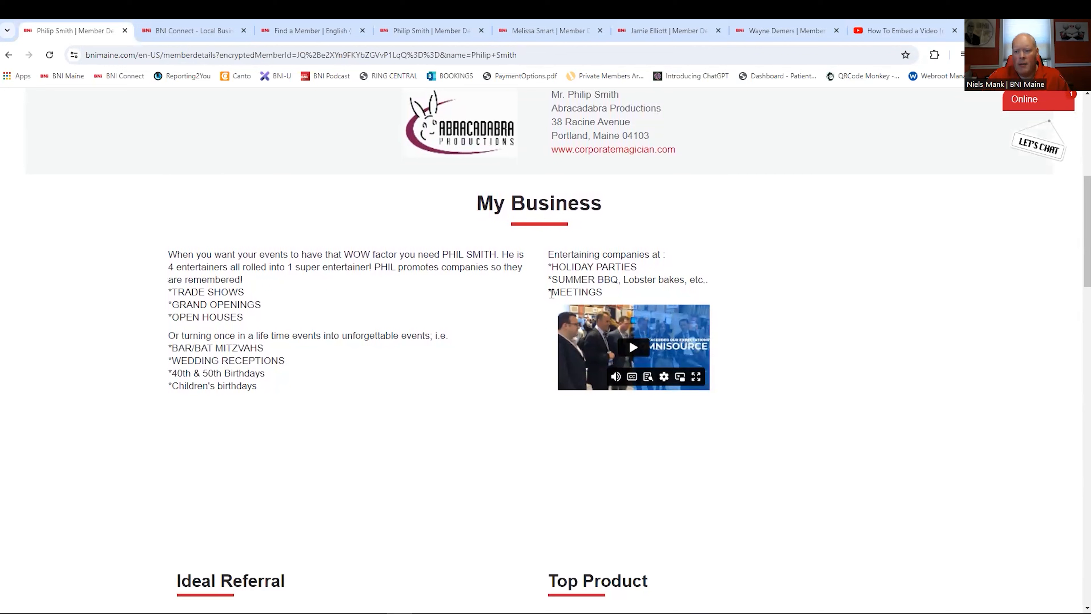
pyautogui.moveTo(514, 285)
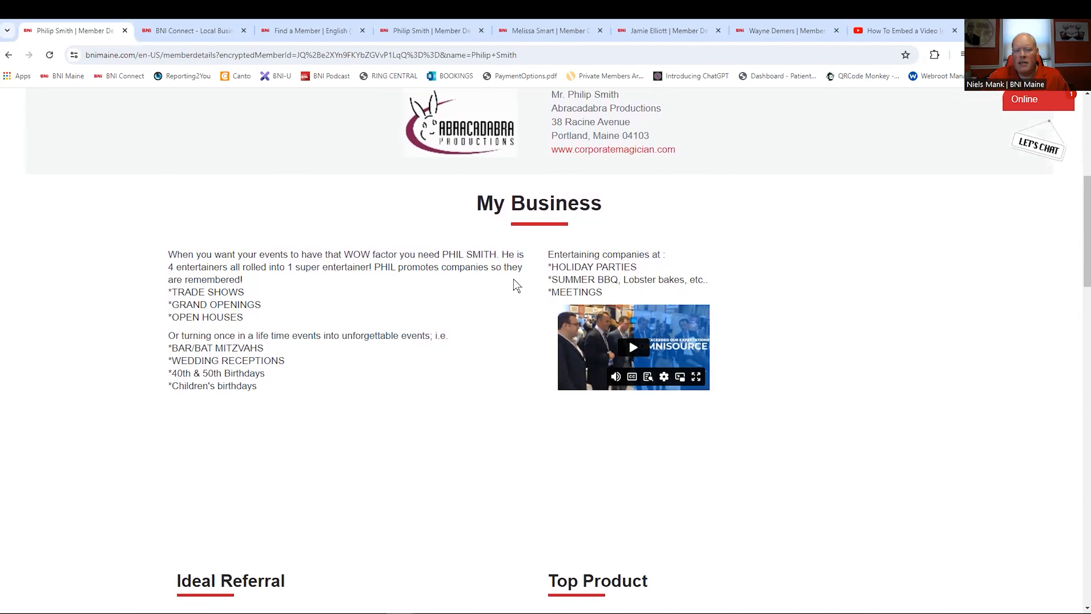
pyautogui.scroll(-3)
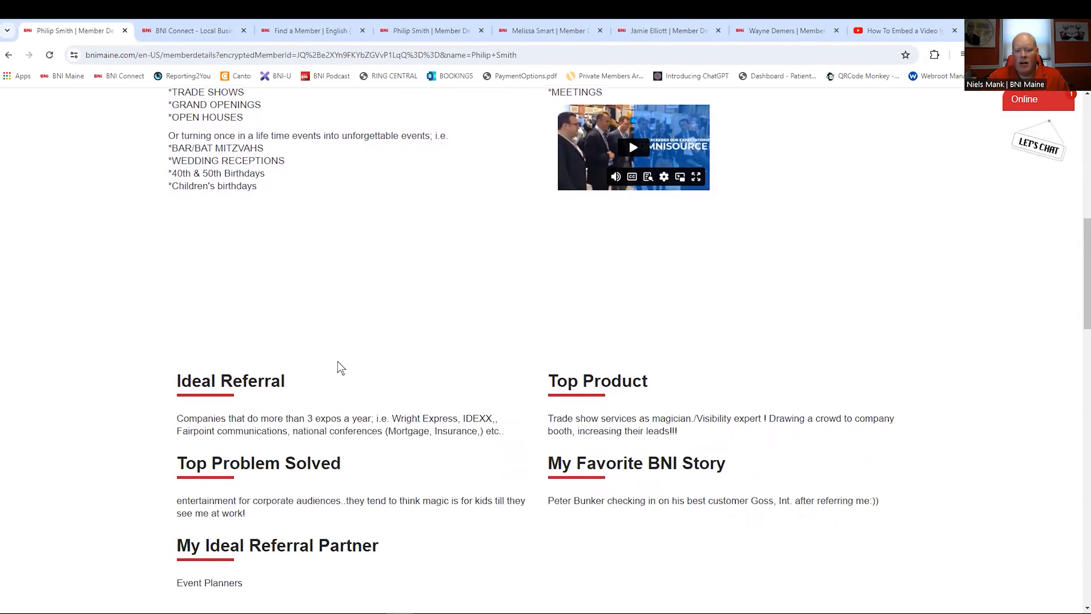
pyautogui.moveTo(308, 387)
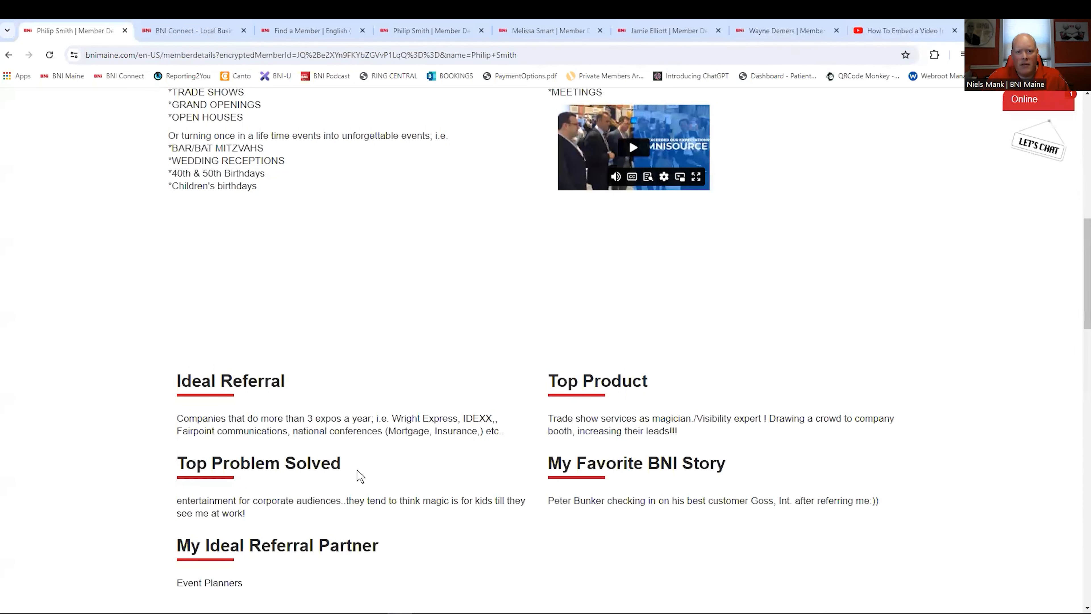
pyautogui.moveTo(372, 532)
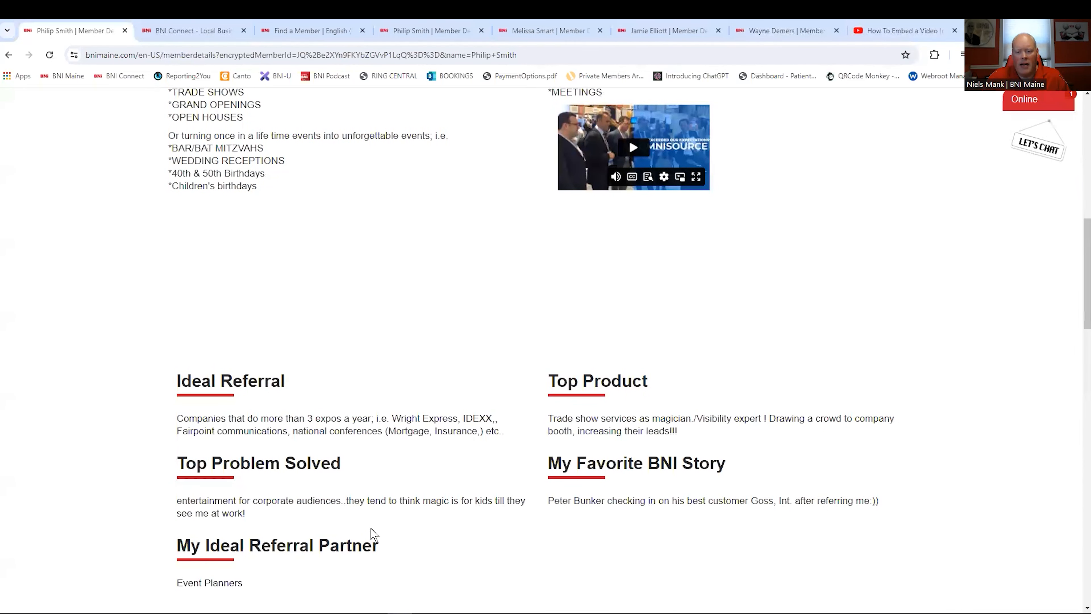
pyautogui.moveTo(595, 356)
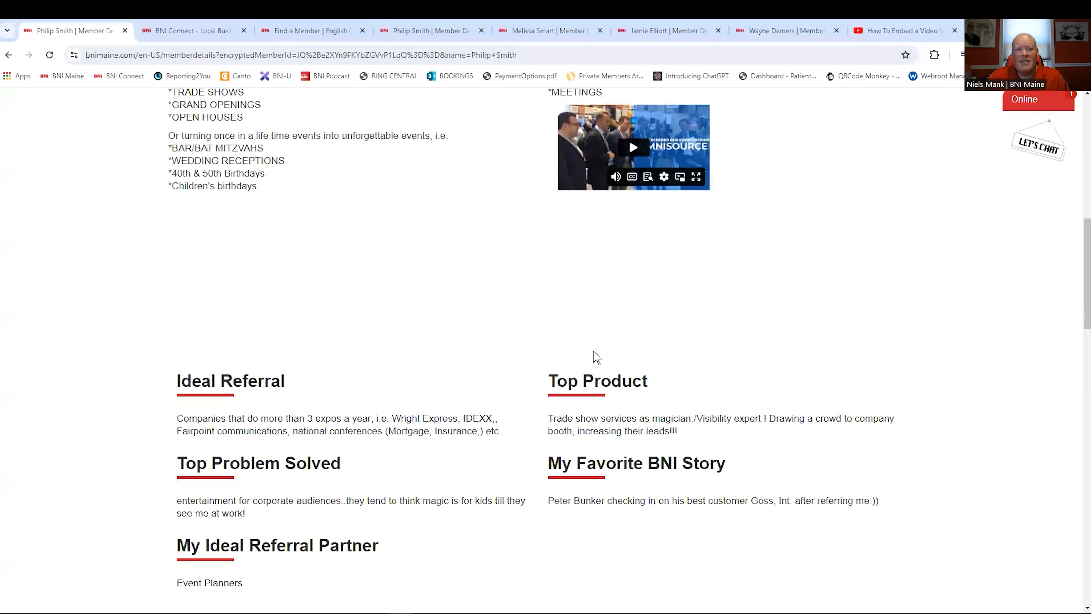
pyautogui.moveTo(549, 407)
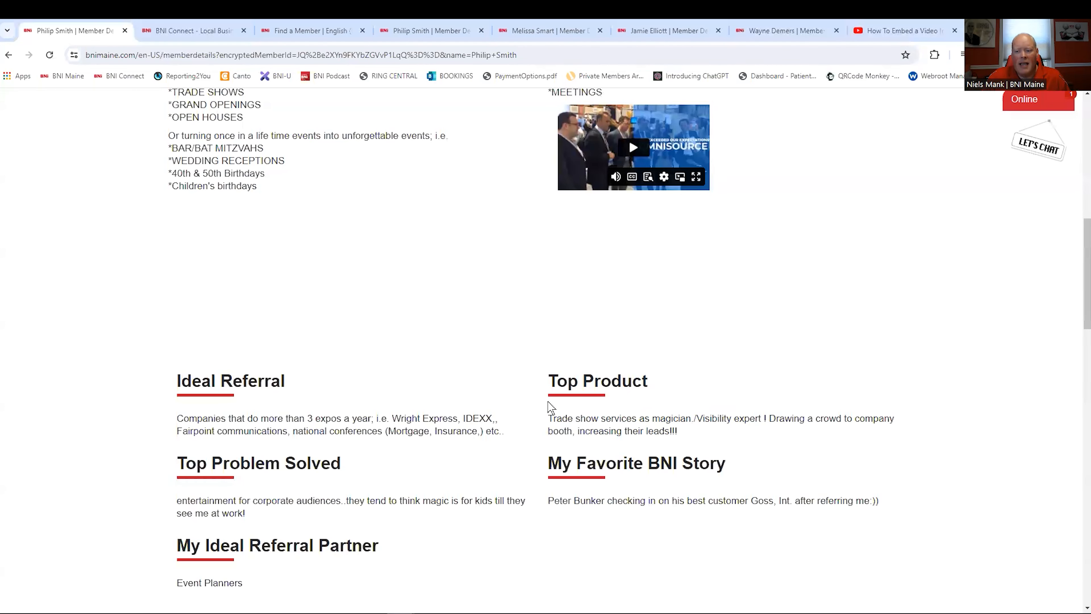
pyautogui.scroll(3)
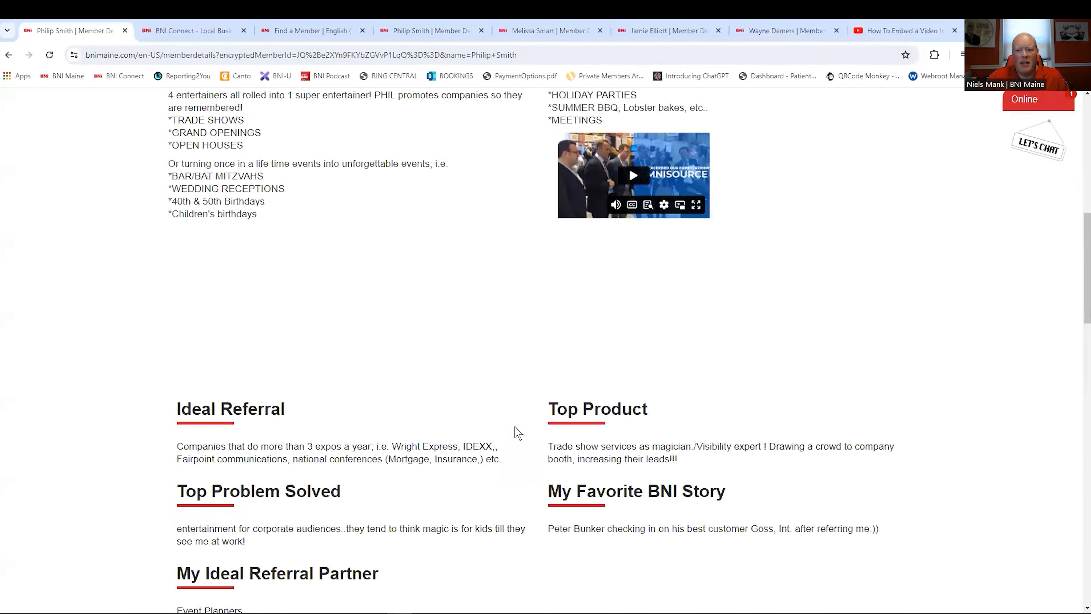
pyautogui.scroll(3)
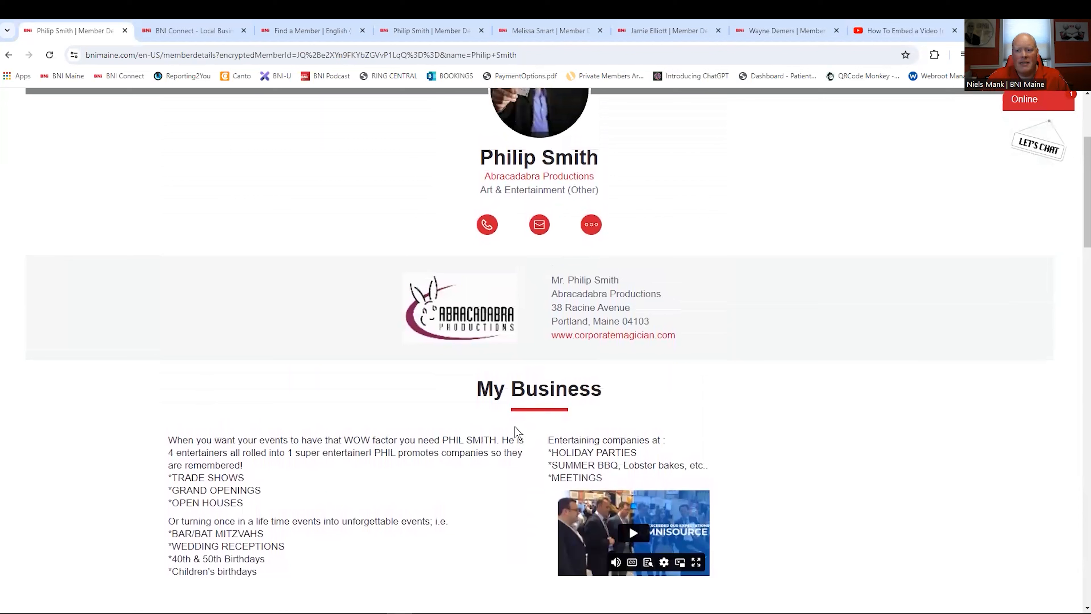
pyautogui.moveTo(783, 396)
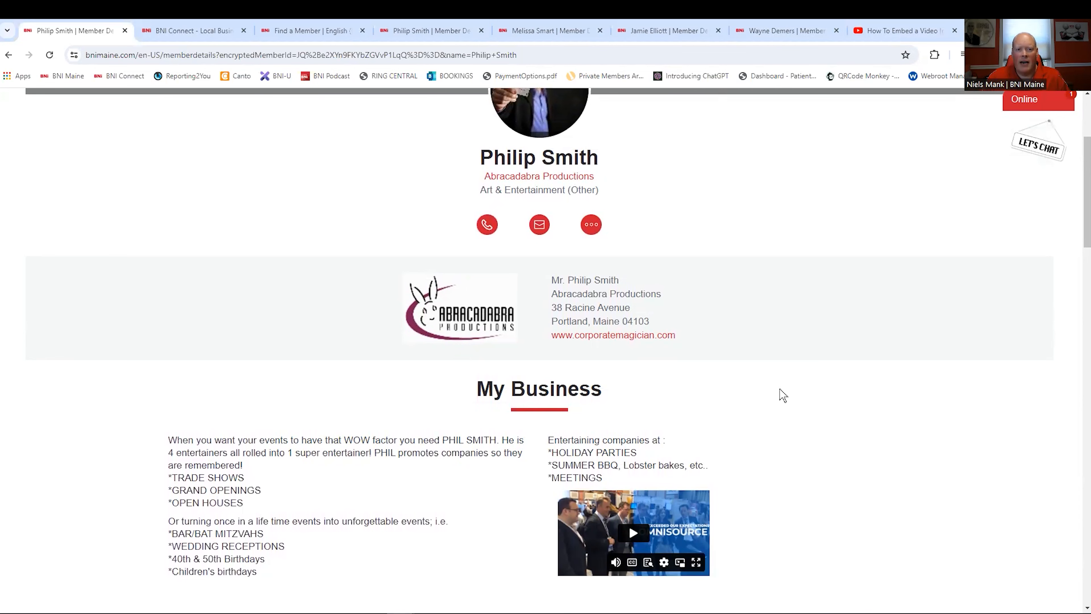
pyautogui.scroll(3)
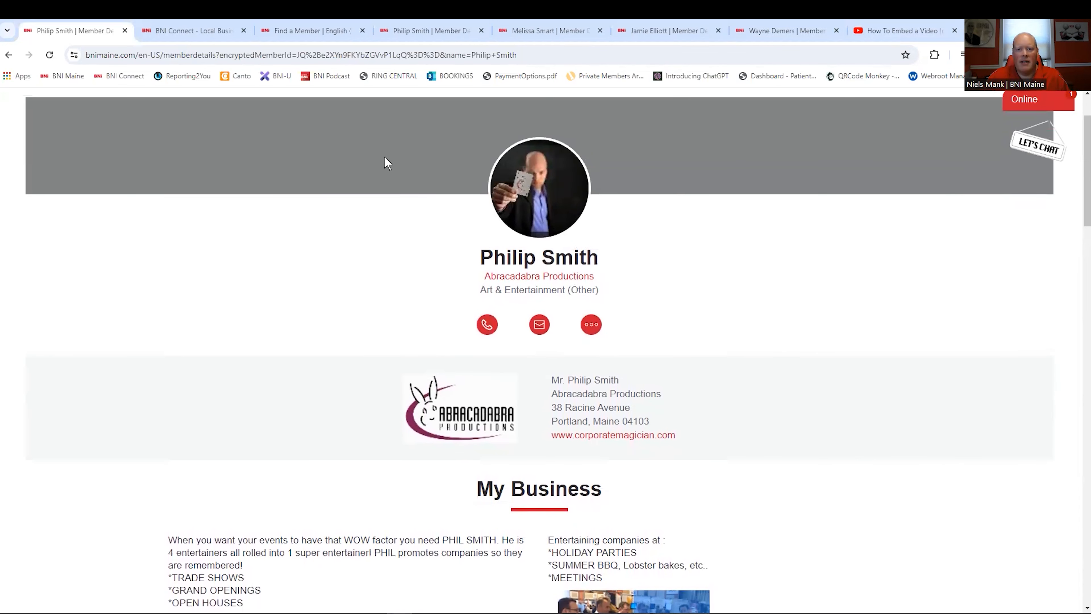
# - In BNI Connect, go home and choose Update Profile/My BNI Page to edit your own profile
pyautogui.click(195, 30)
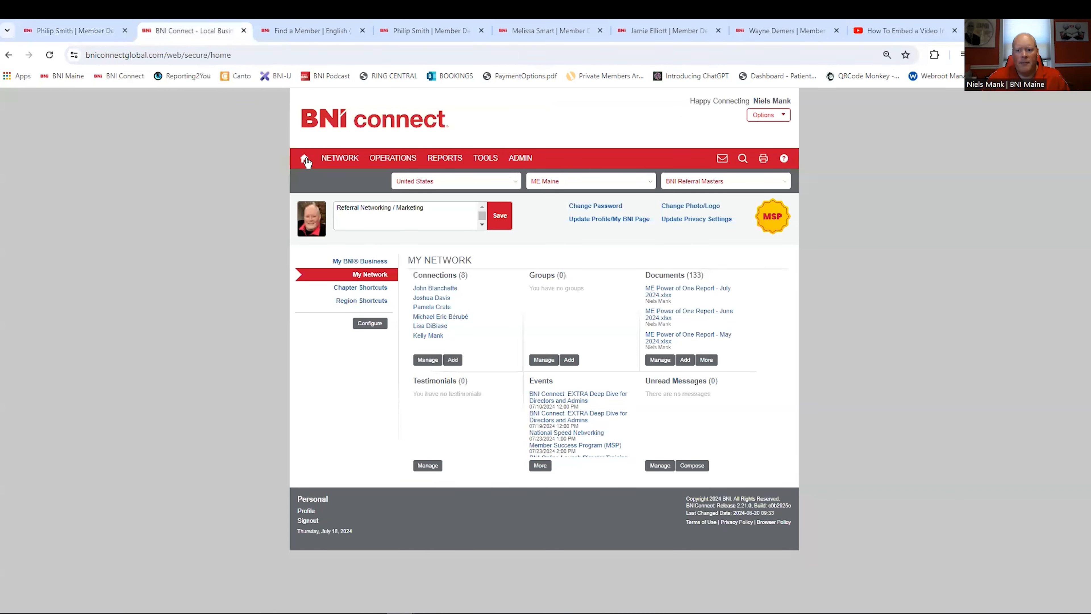
pyautogui.click(359, 261)
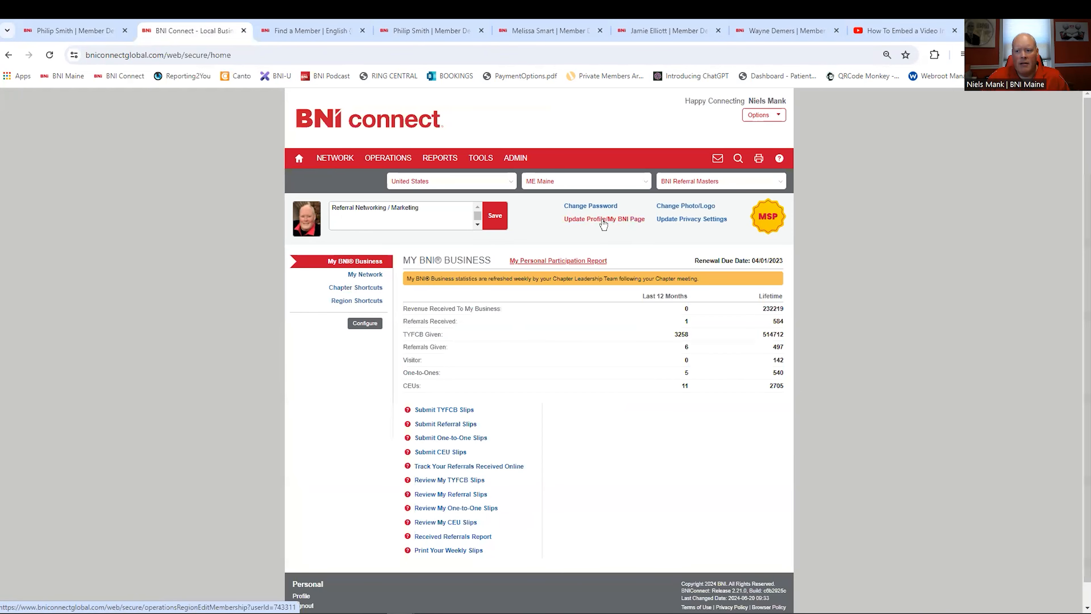
pyautogui.click(588, 219)
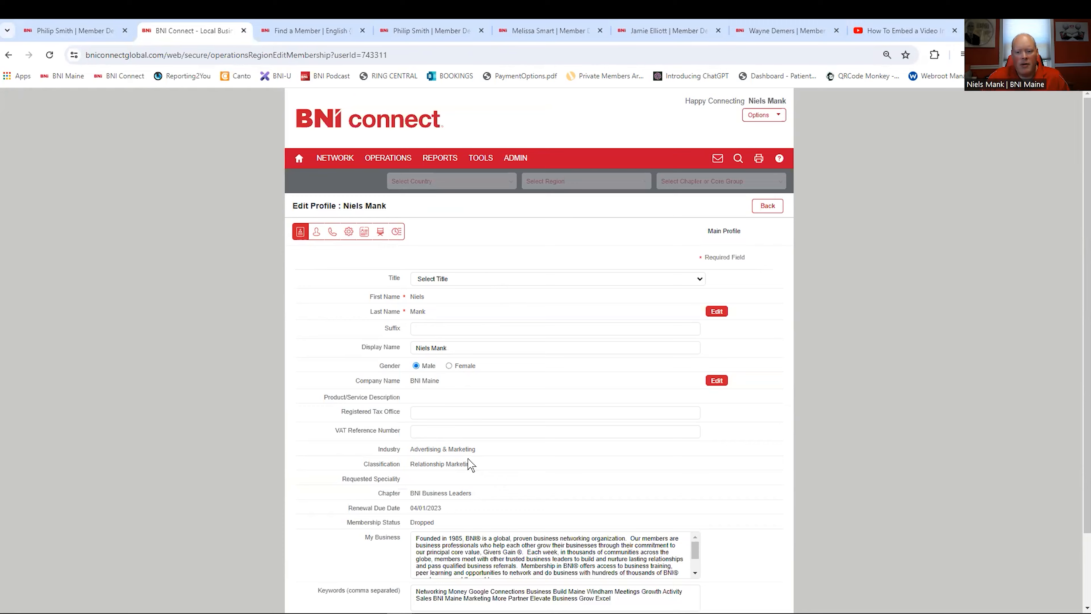
# - Scroll the Main Profile's My Business text to its end, showing the YouTube iframe embed after the BNI overview
pyautogui.scroll(-3)
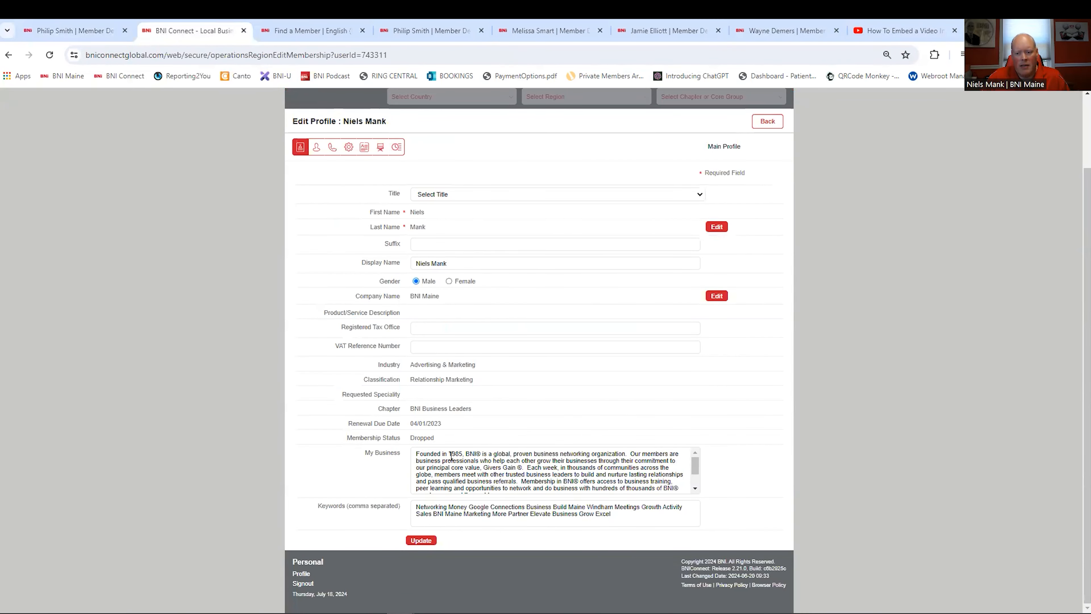
pyautogui.moveTo(514, 424)
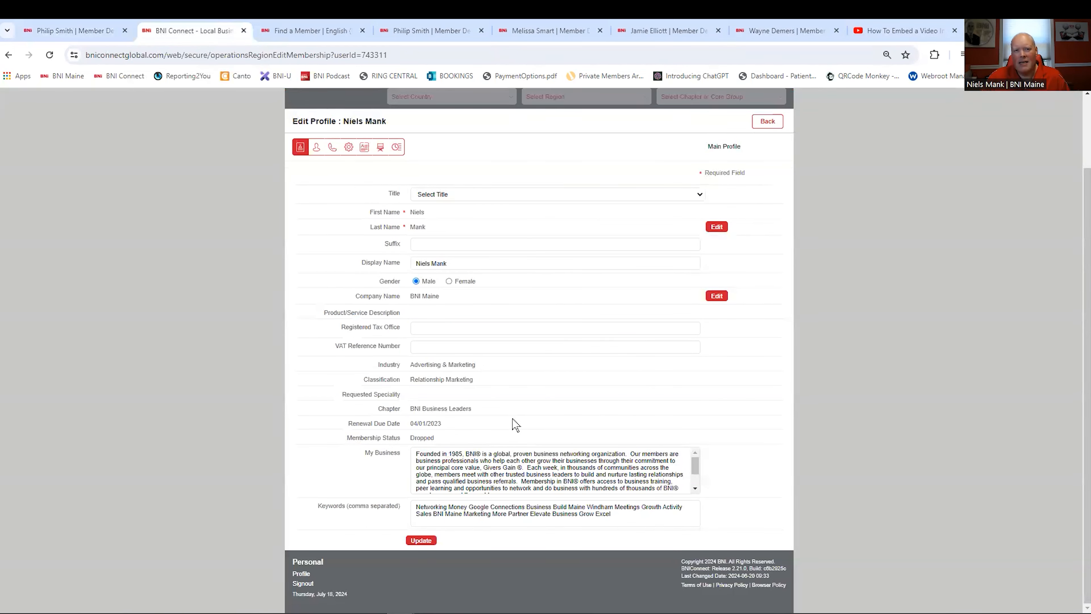
pyautogui.moveTo(512, 424)
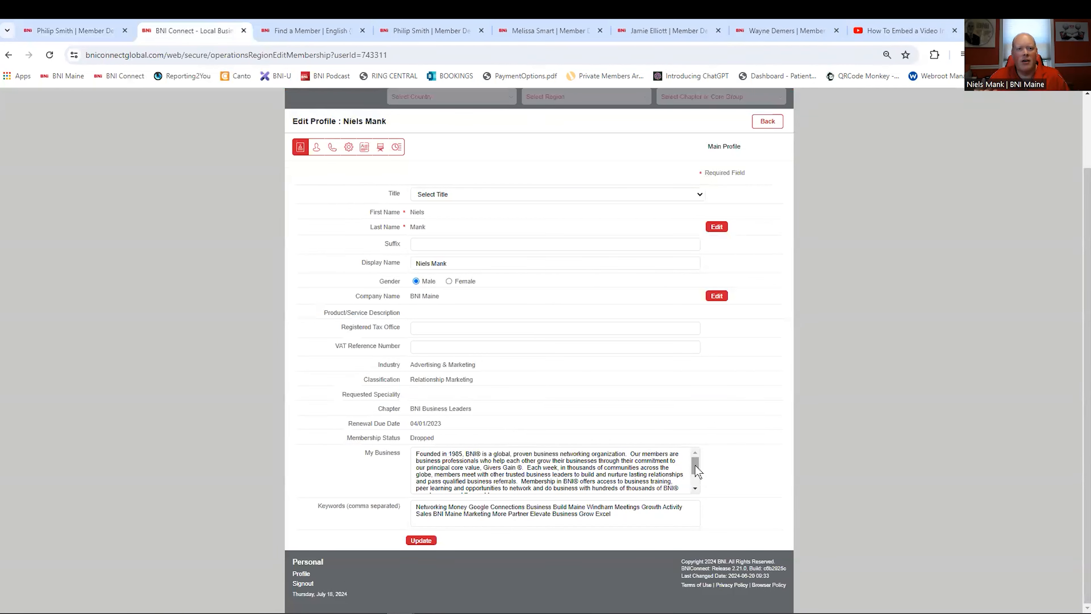
pyautogui.moveTo(699, 476)
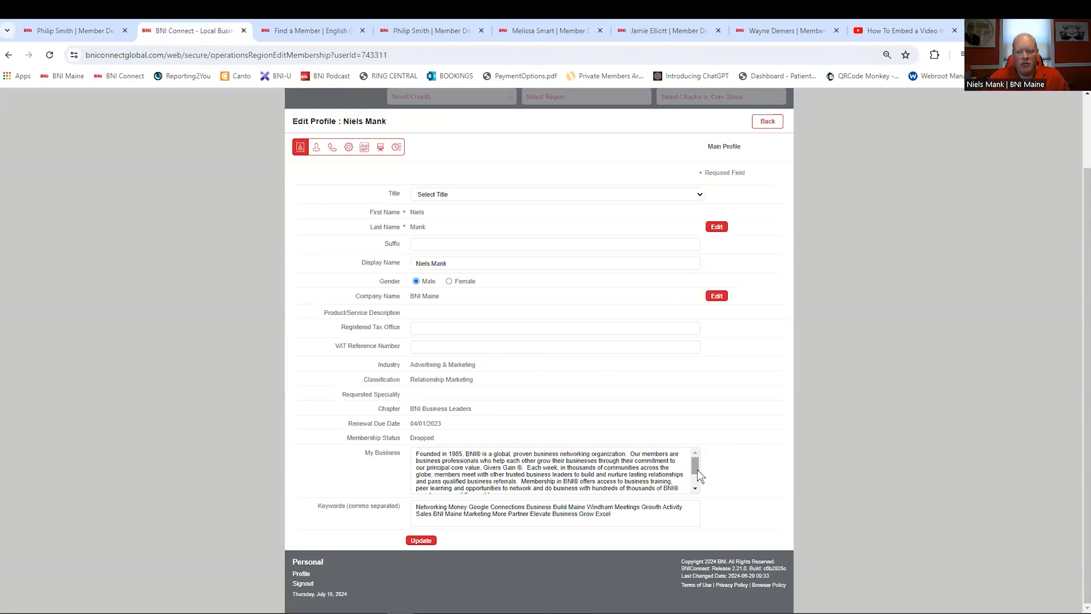
pyautogui.scroll(-3)
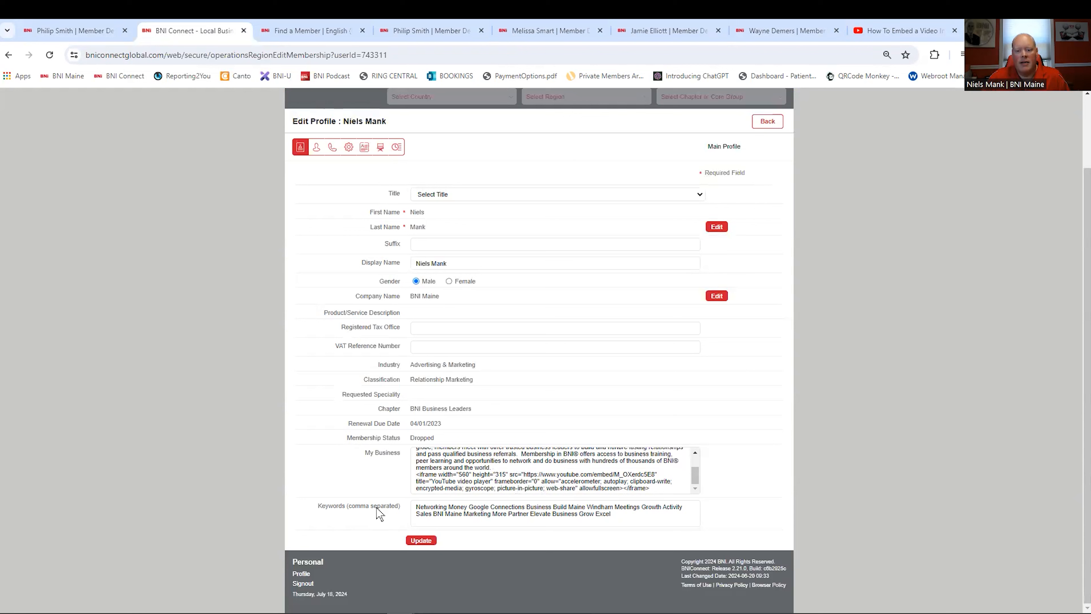
pyautogui.moveTo(522, 543)
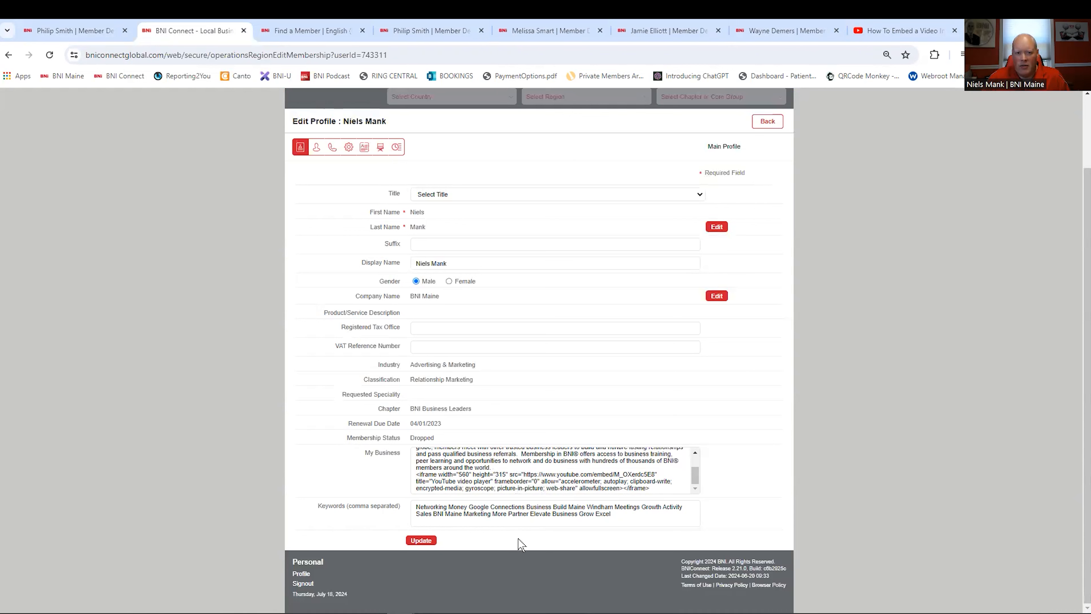
pyautogui.moveTo(532, 543)
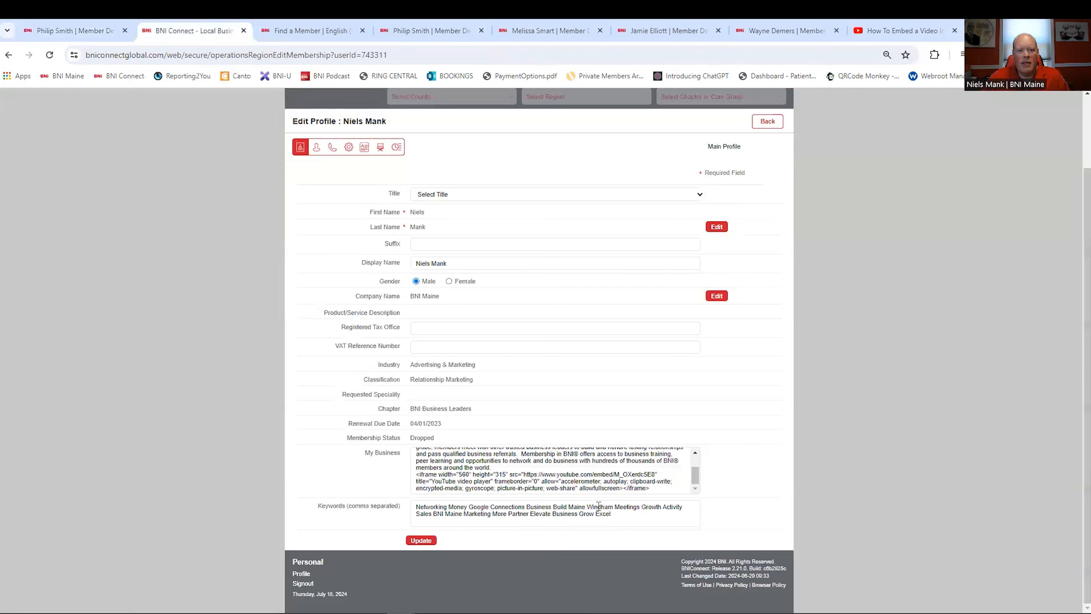
pyautogui.moveTo(732, 465)
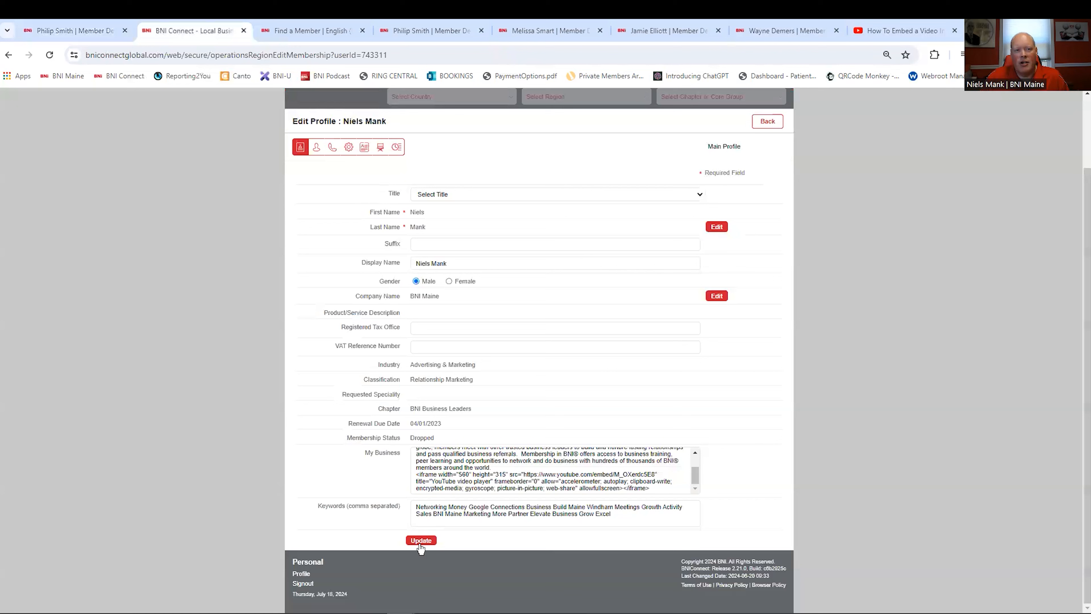
pyautogui.moveTo(317, 176)
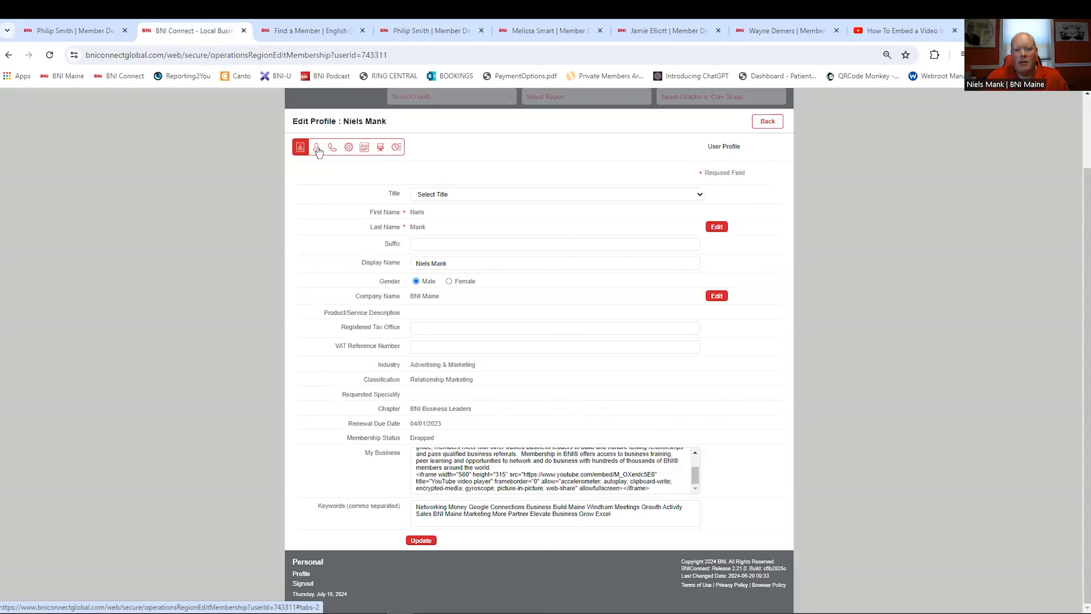
# - Review the User Profile's username, language and picture settings, then show the Contact Details section
pyautogui.click(319, 147)
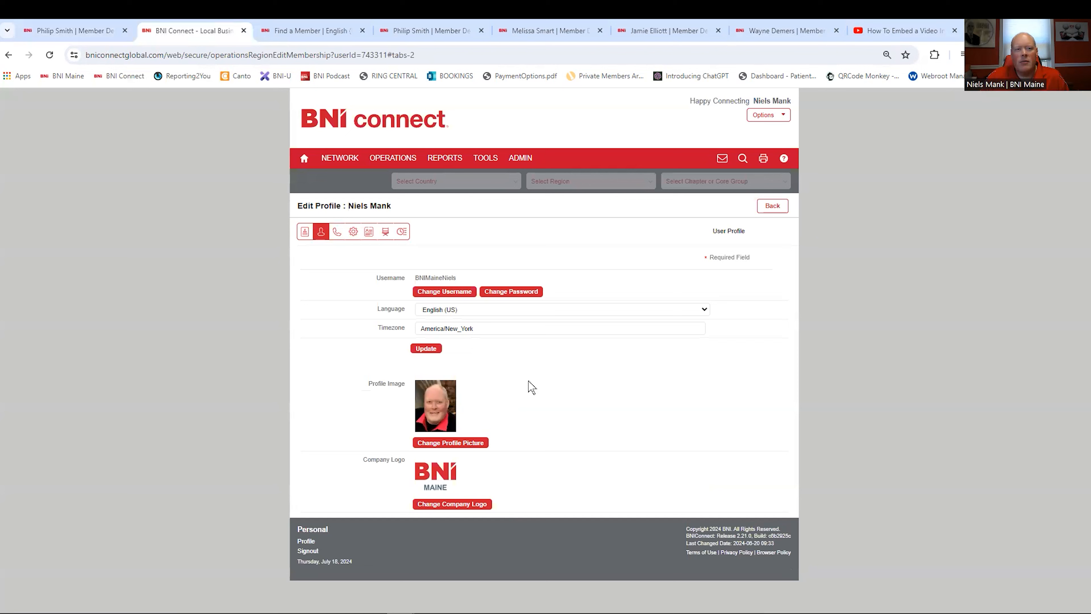
pyautogui.moveTo(521, 412)
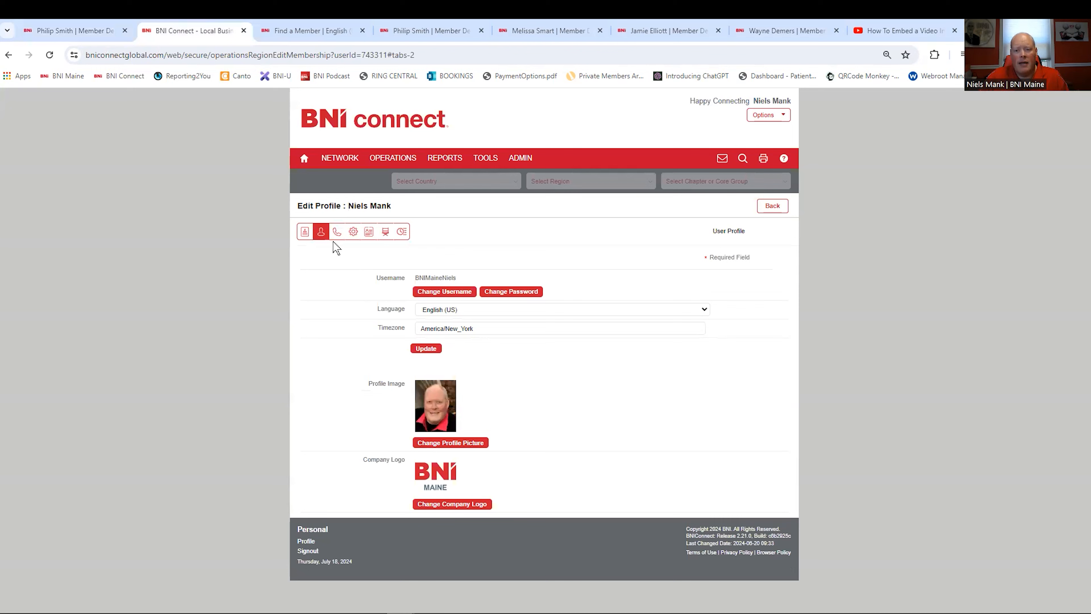
pyautogui.click(338, 231)
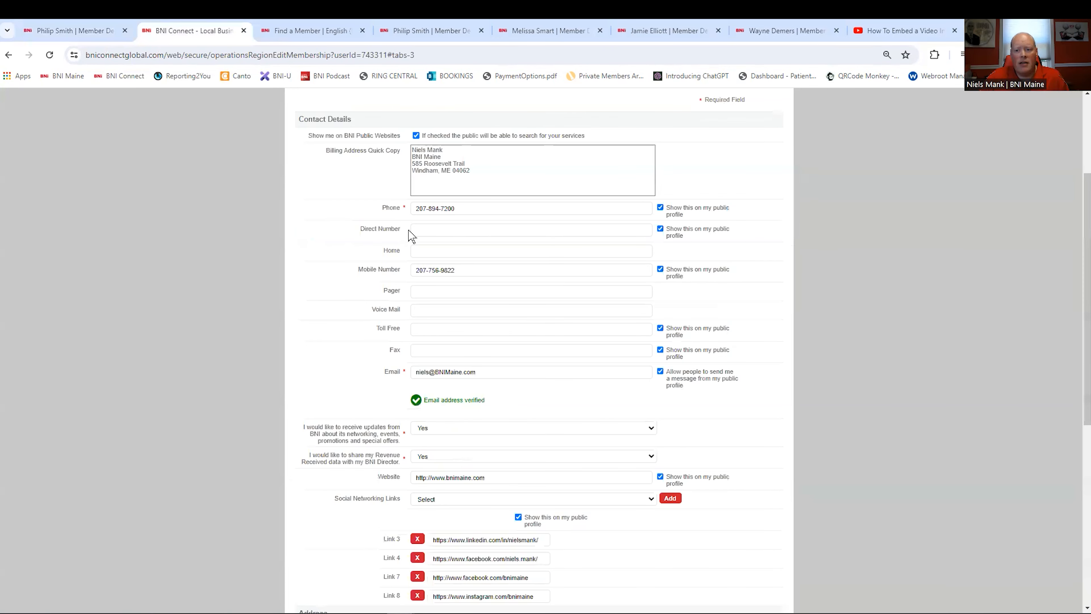
pyautogui.moveTo(461, 323)
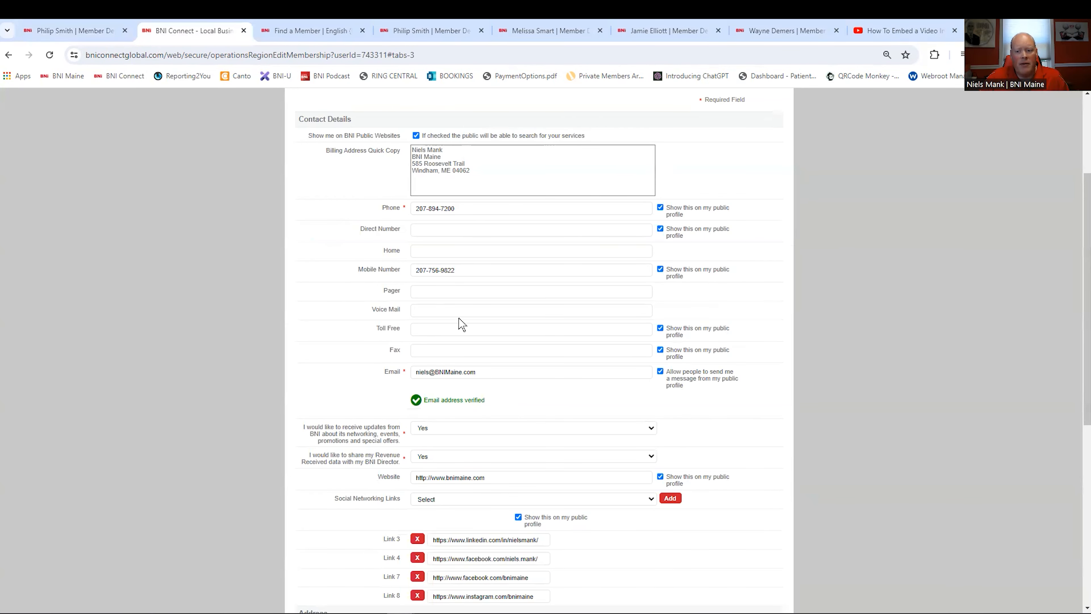
# - Review the phone, email, website, social link and address fields, then show the Account Settings sharing and notification options
pyautogui.scroll(-3)
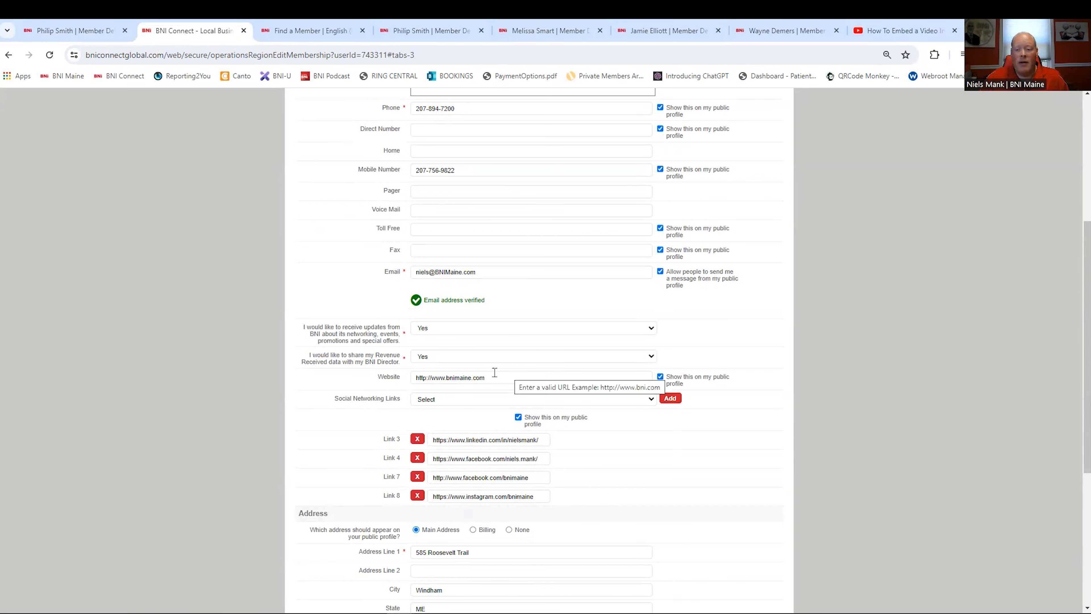
pyautogui.moveTo(513, 368)
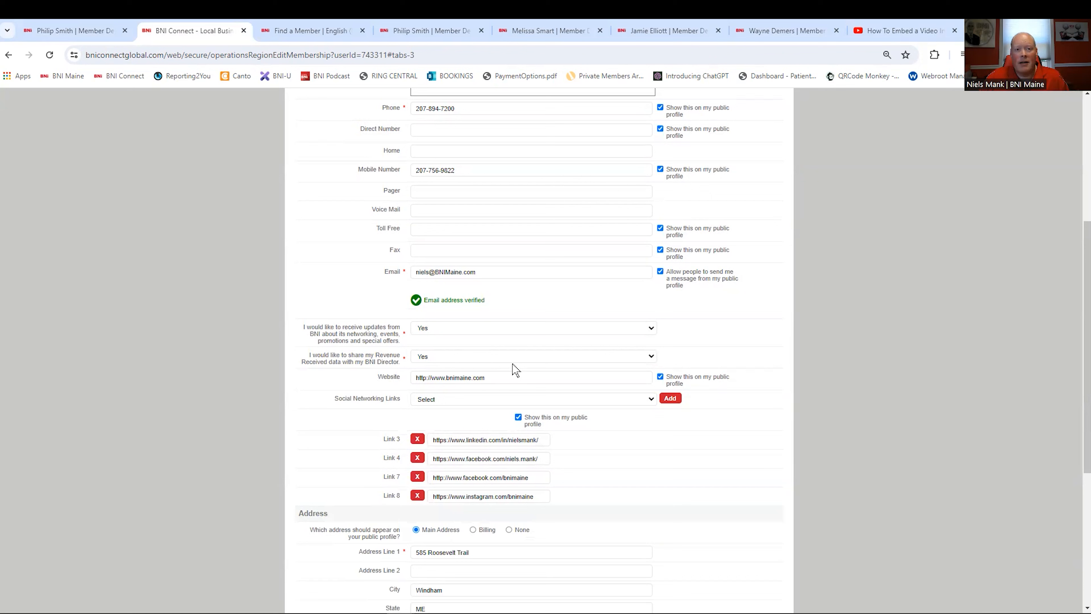
pyautogui.scroll(-3)
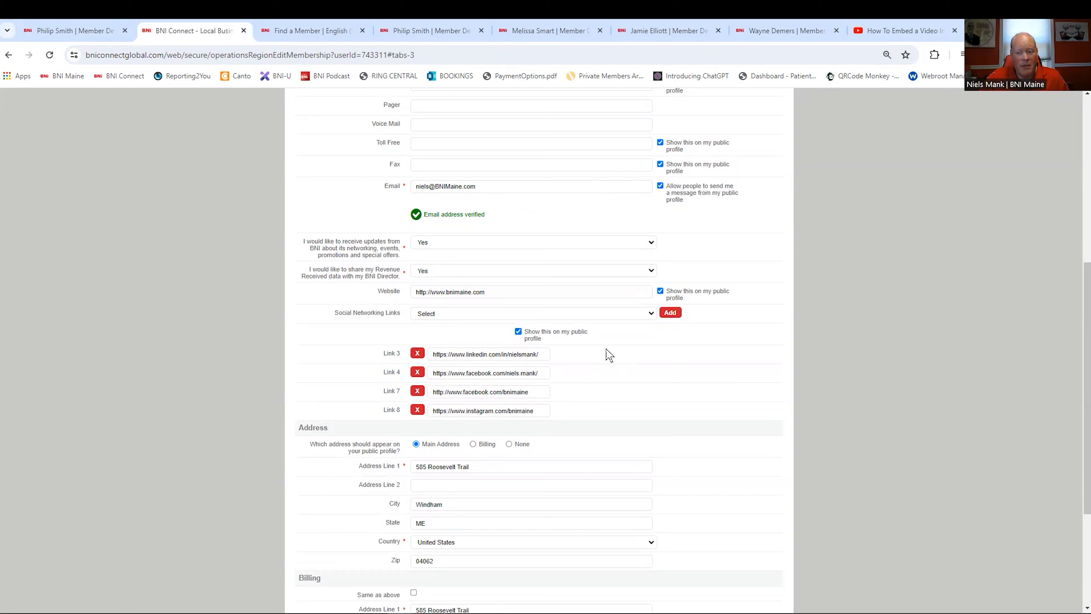
pyautogui.moveTo(557, 320)
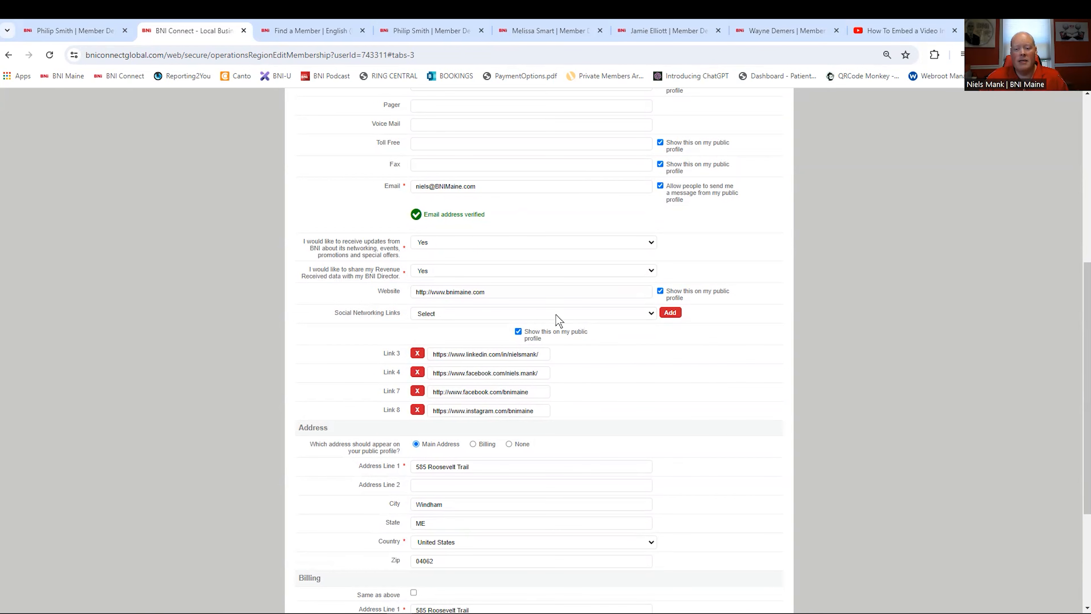
pyautogui.scroll(-3)
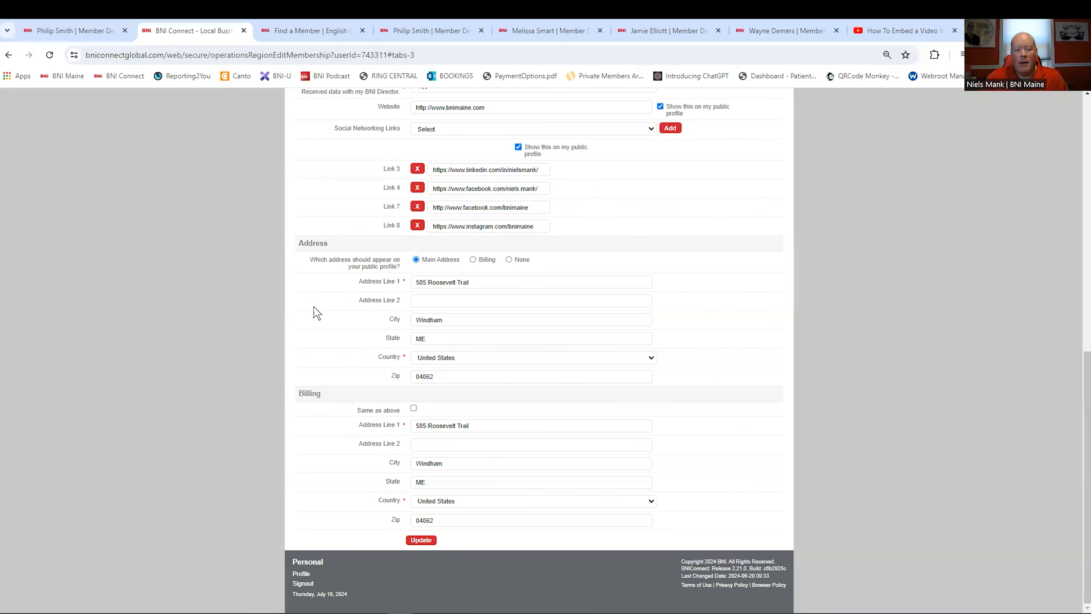
pyautogui.click(332, 232)
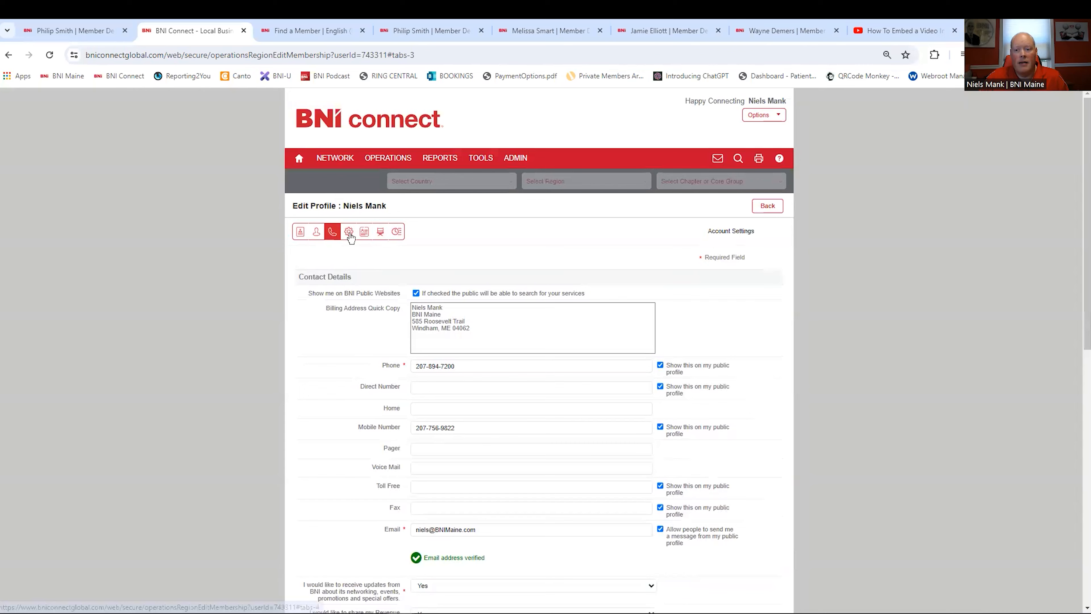
pyautogui.click(348, 232)
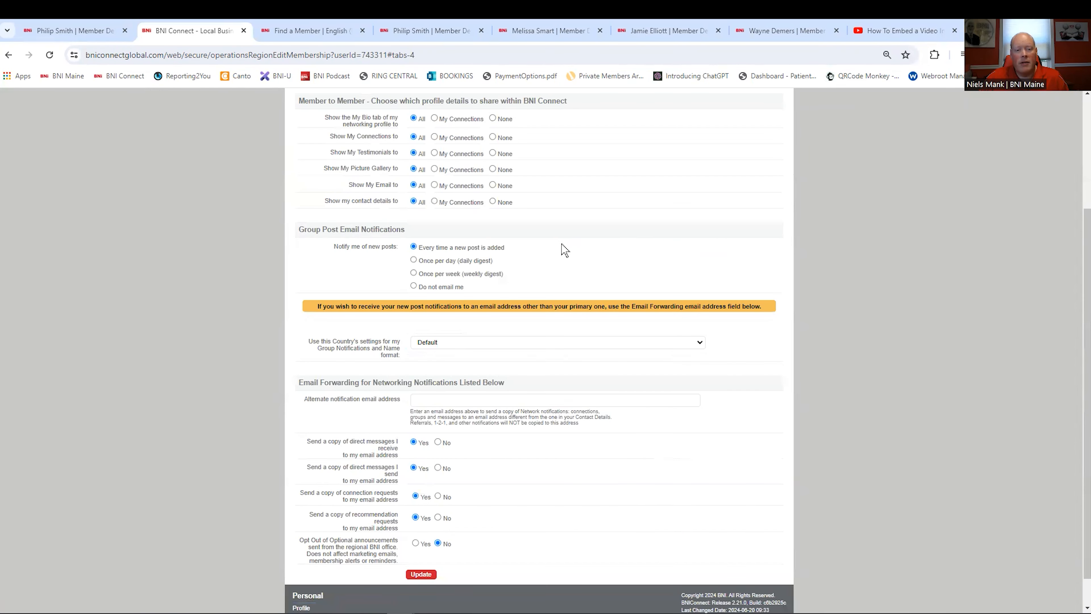
pyautogui.moveTo(557, 250)
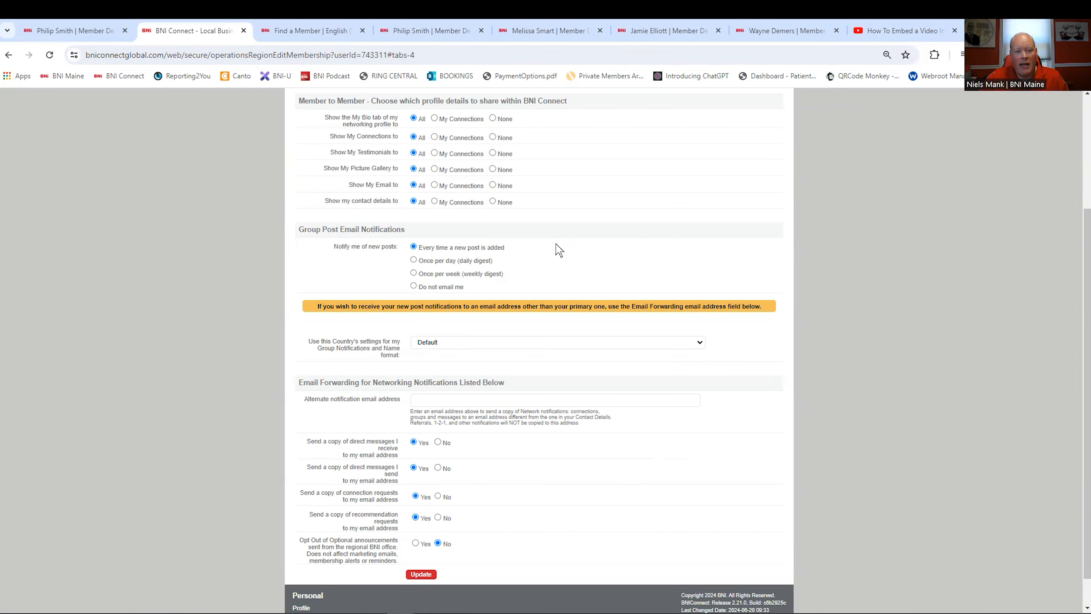
pyautogui.moveTo(464, 176)
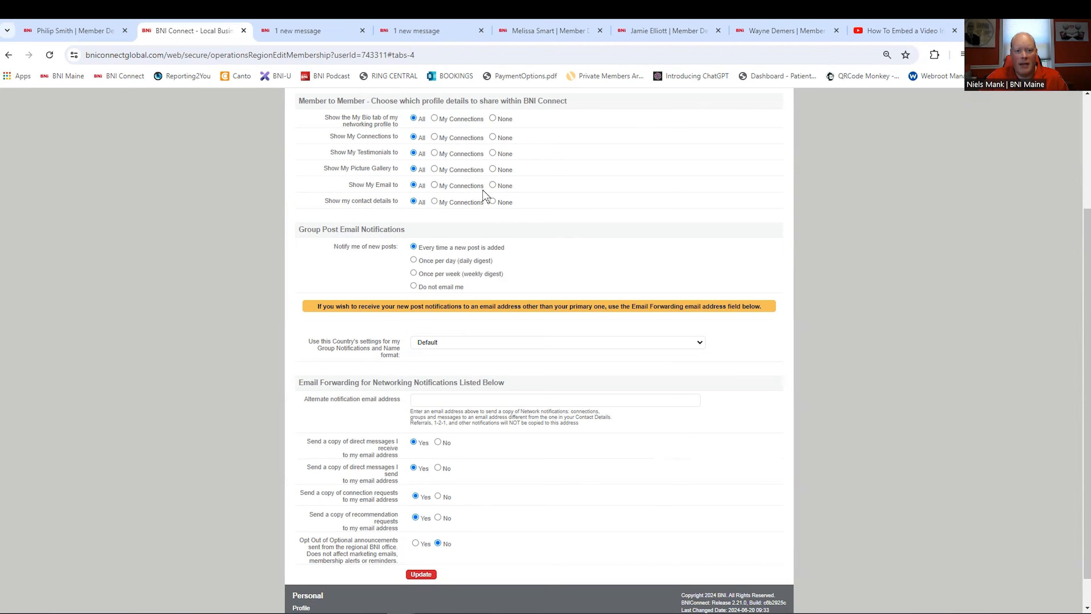
pyautogui.moveTo(428, 134)
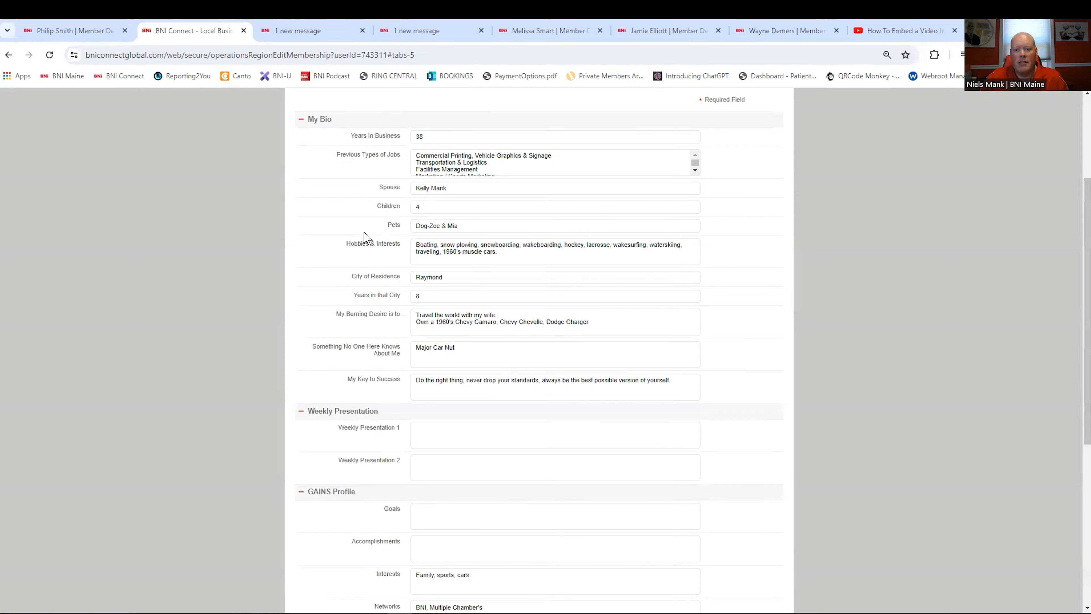
pyautogui.scroll(3)
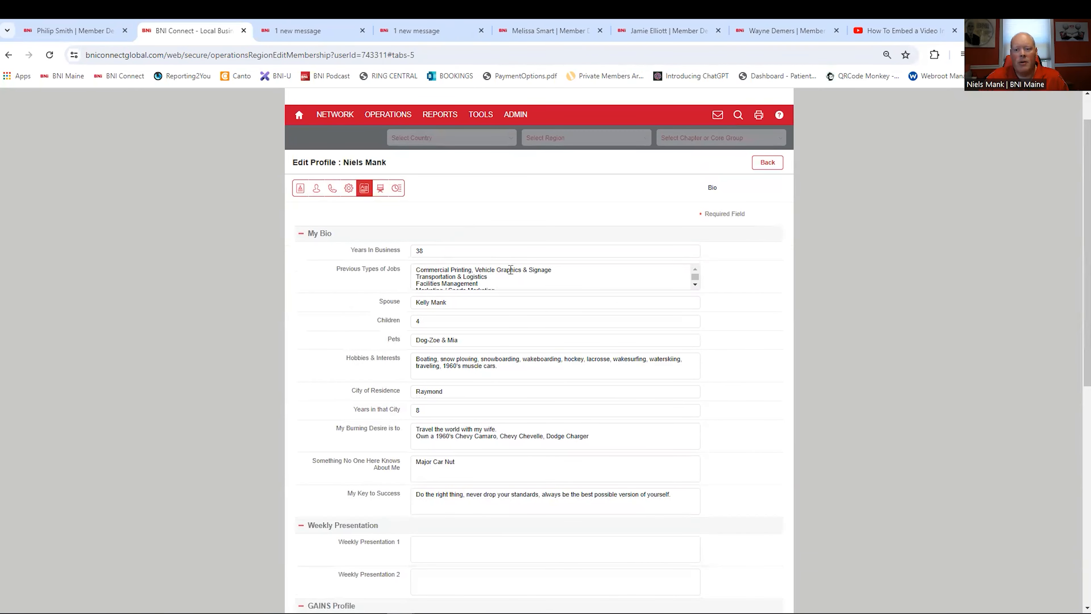
pyautogui.scroll(-3)
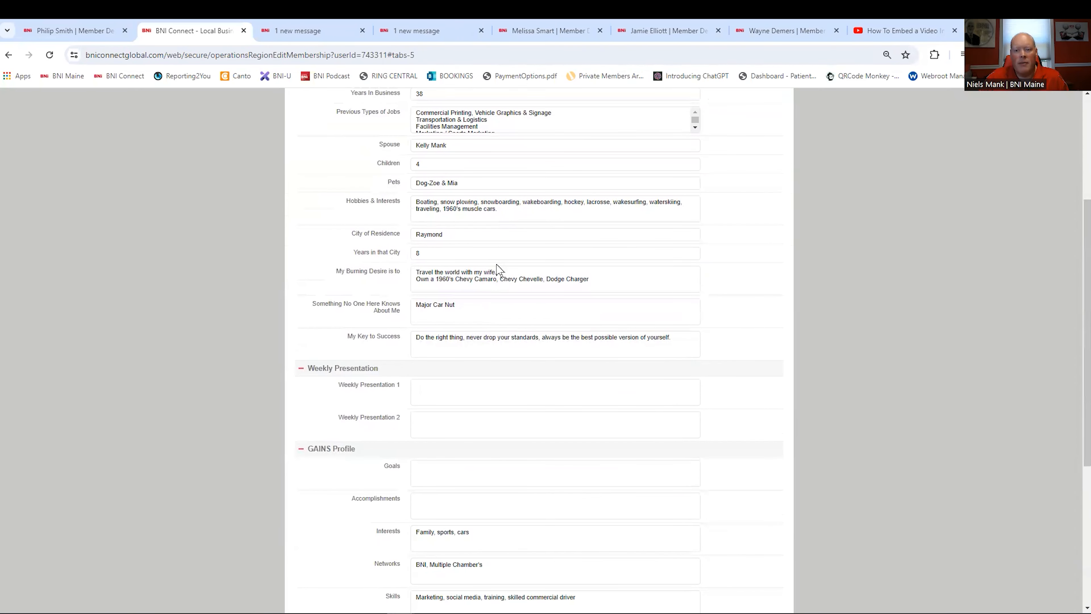
pyautogui.scroll(-3)
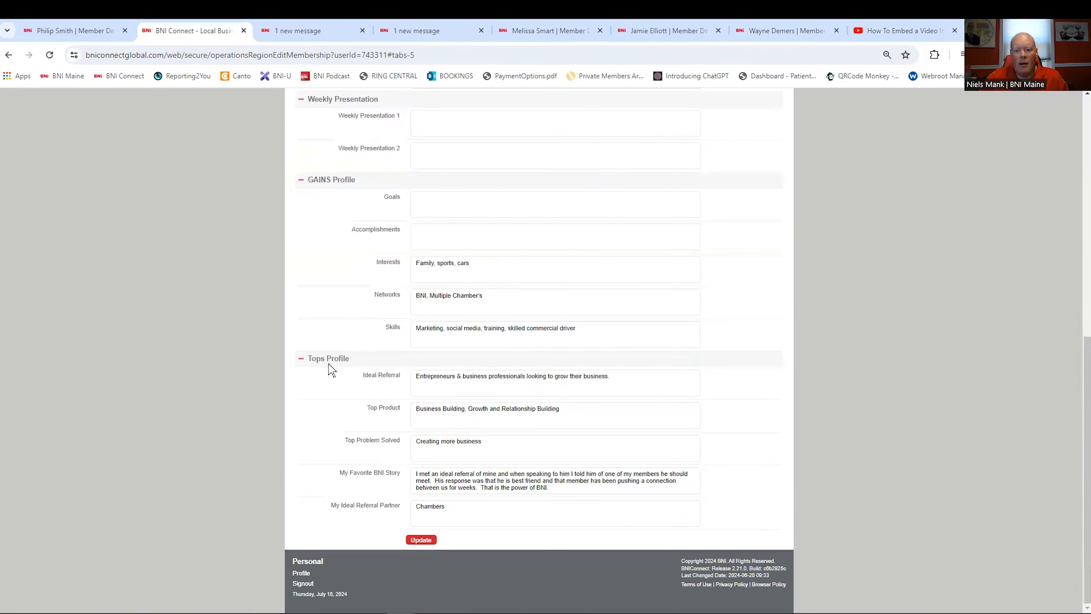
pyautogui.moveTo(356, 373)
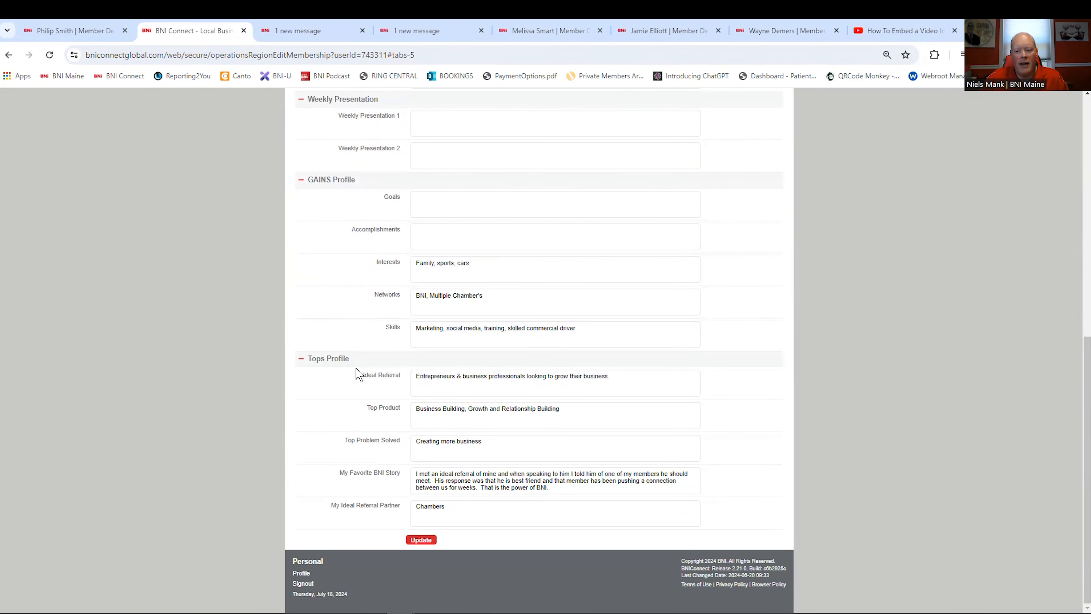
pyautogui.moveTo(405, 420)
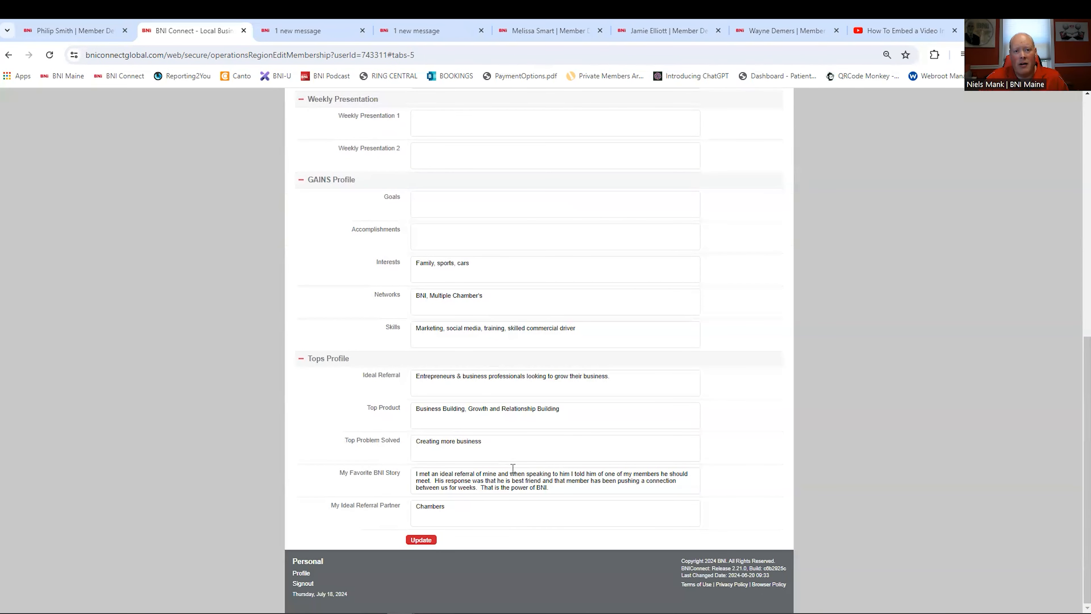
pyautogui.moveTo(487, 502)
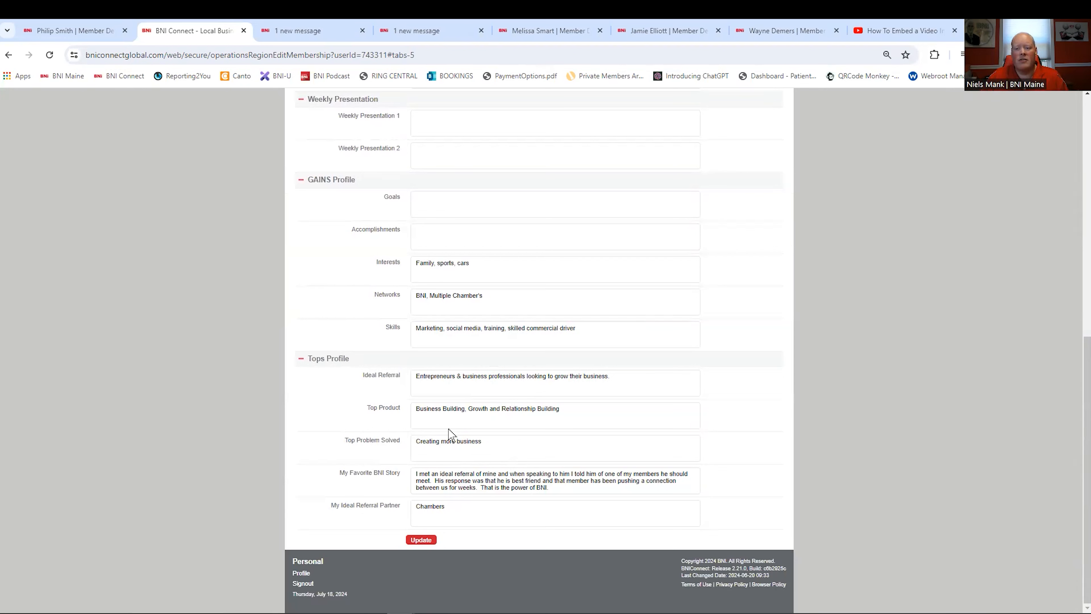
pyautogui.scroll(3)
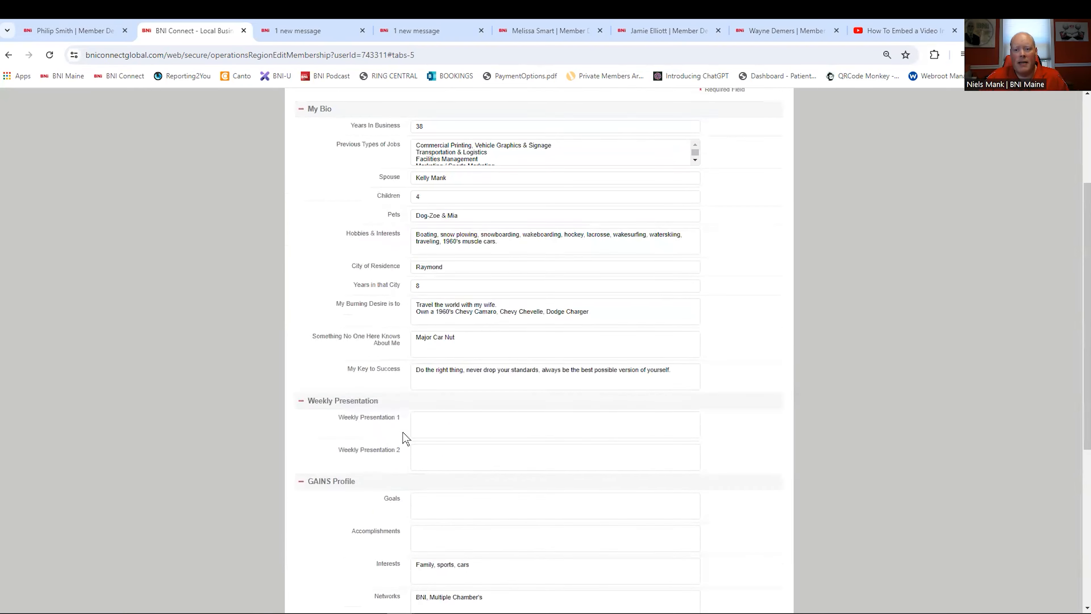
pyautogui.scroll(3)
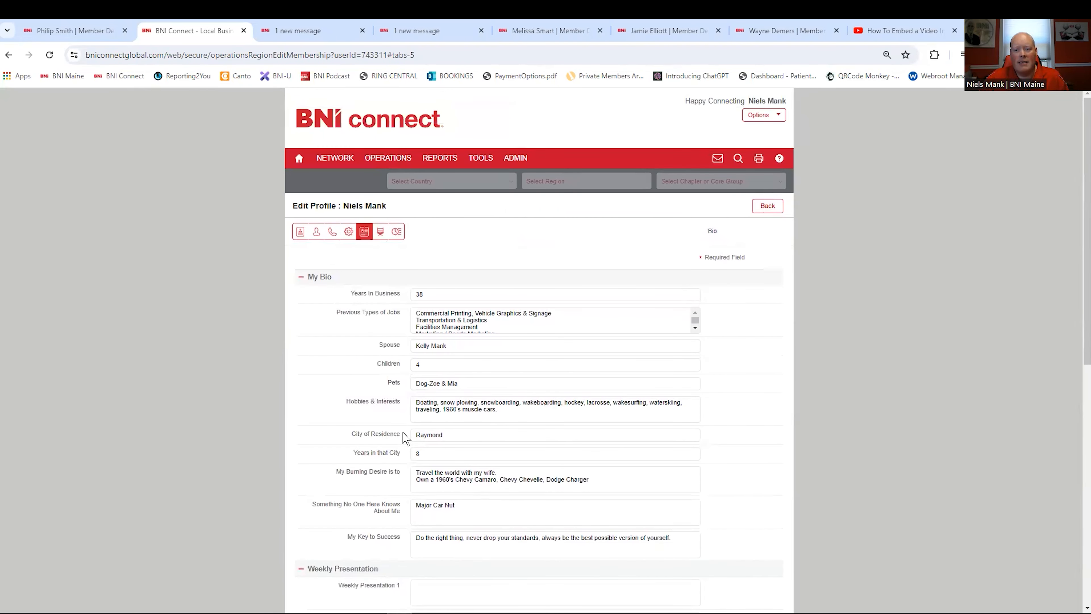
pyautogui.click(69, 31)
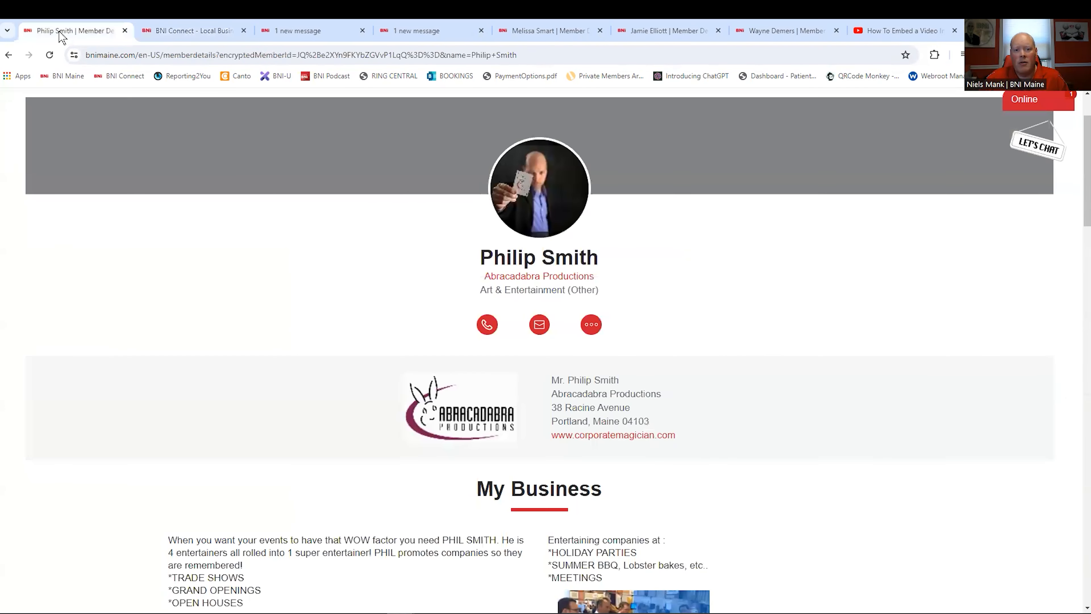
pyautogui.moveTo(548, 229)
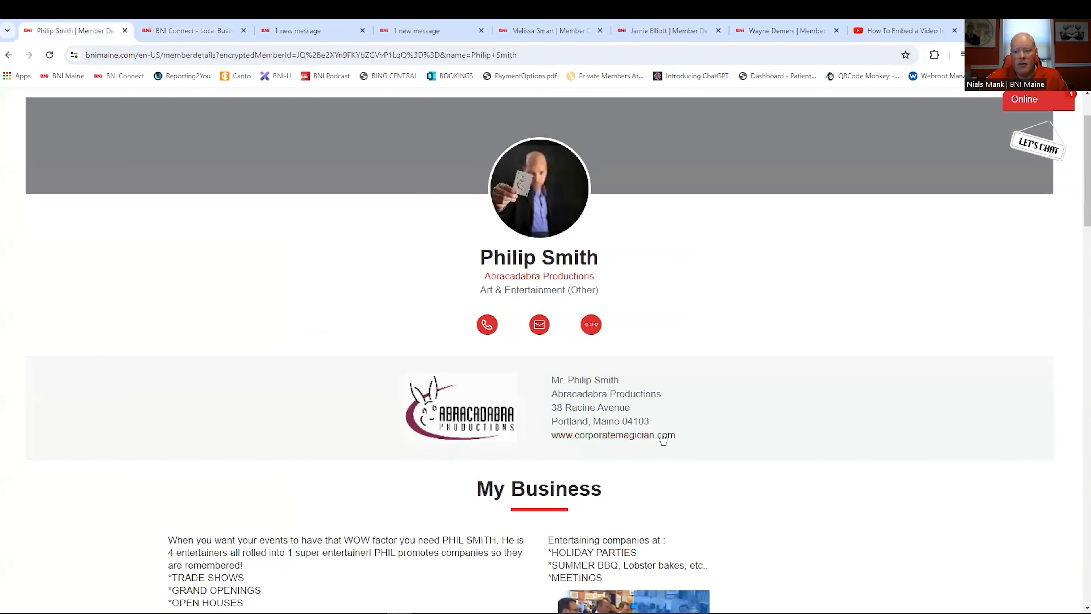
pyautogui.scroll(-3)
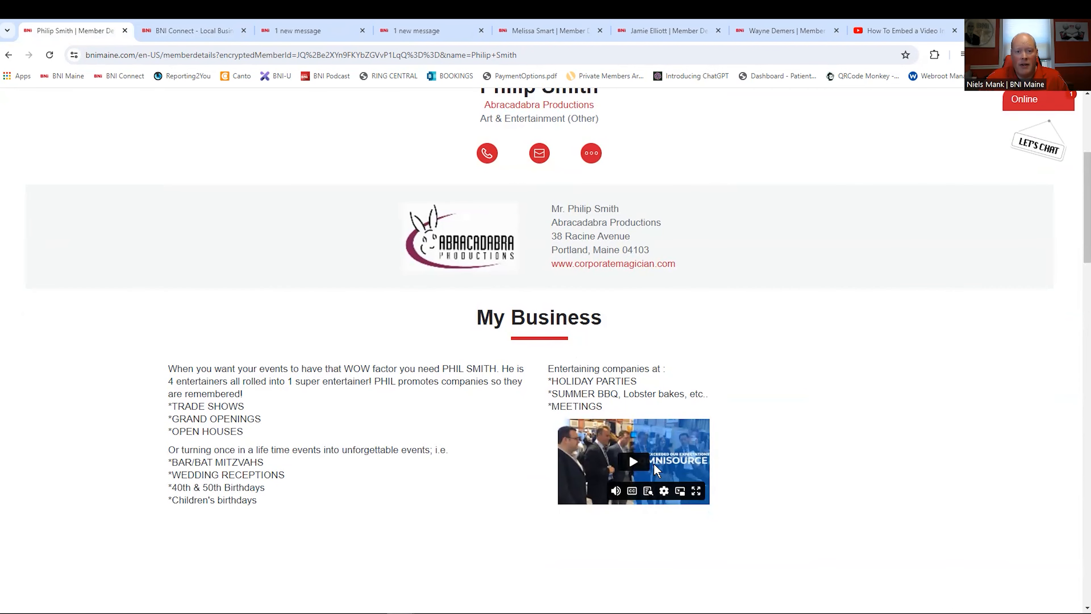
pyautogui.scroll(-3)
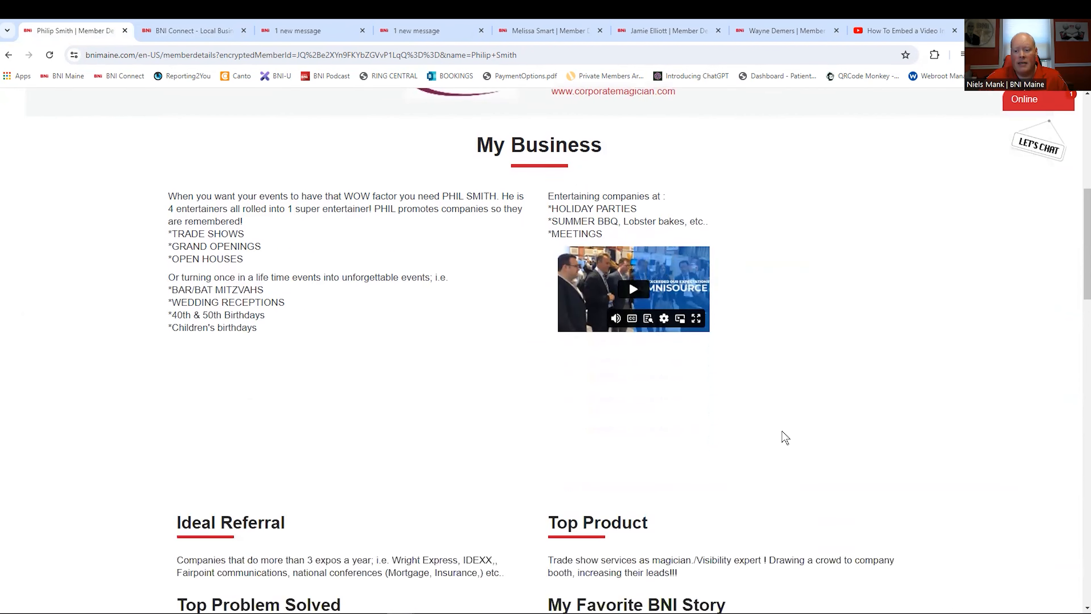
pyautogui.scroll(-3)
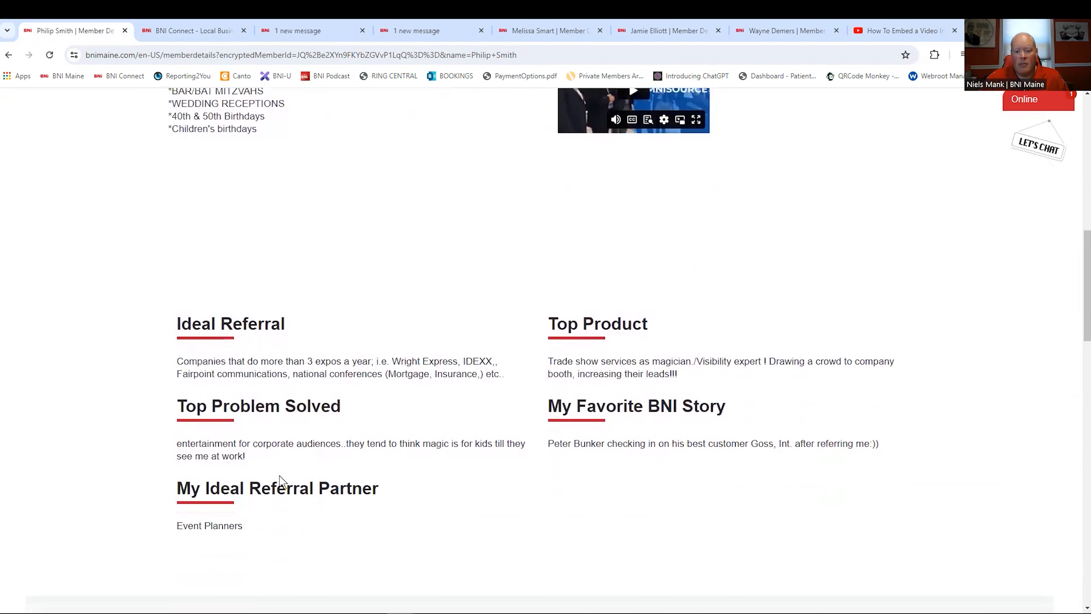
pyautogui.moveTo(630, 435)
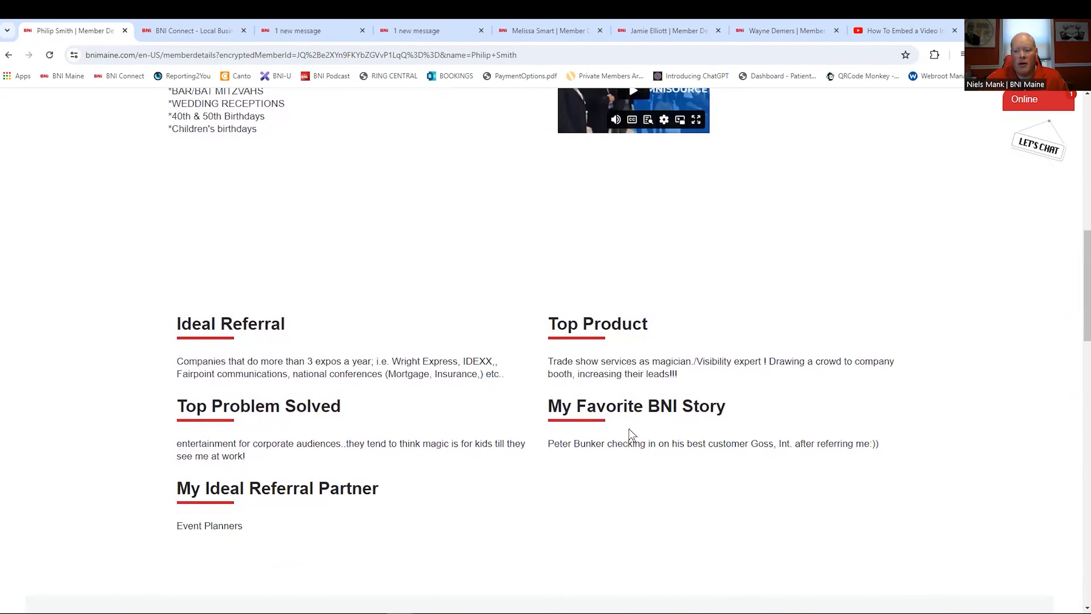
pyautogui.scroll(3)
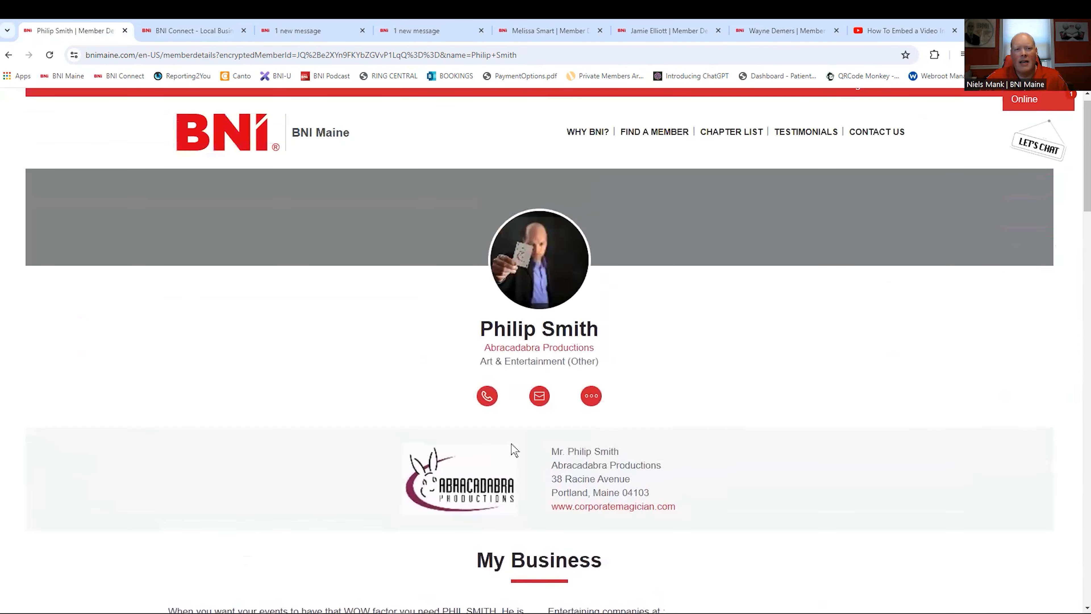
pyautogui.scroll(3)
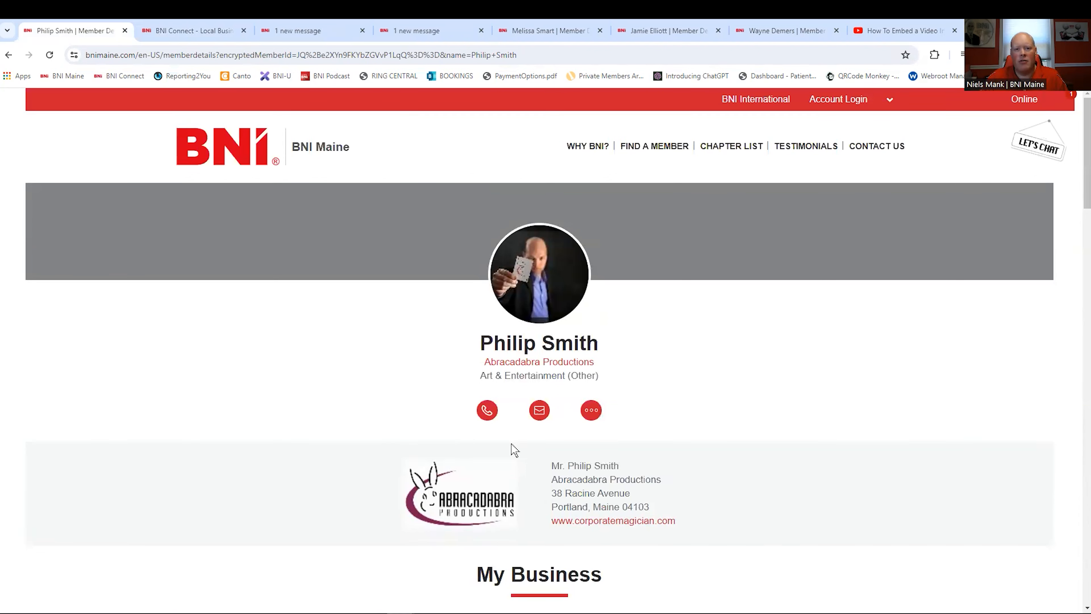
pyautogui.moveTo(353, 122)
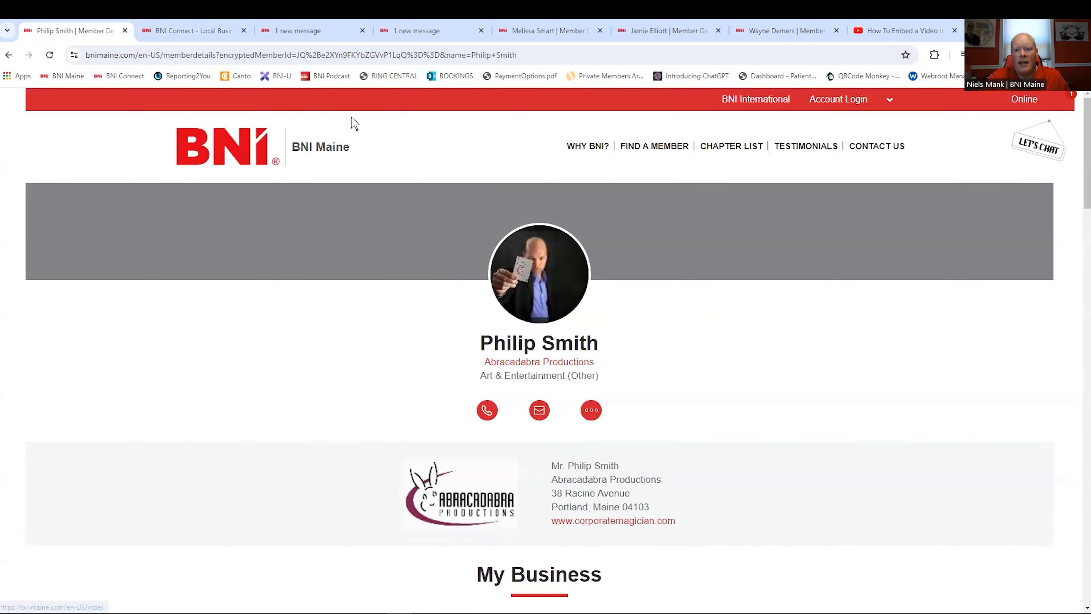
pyautogui.moveTo(543, 292)
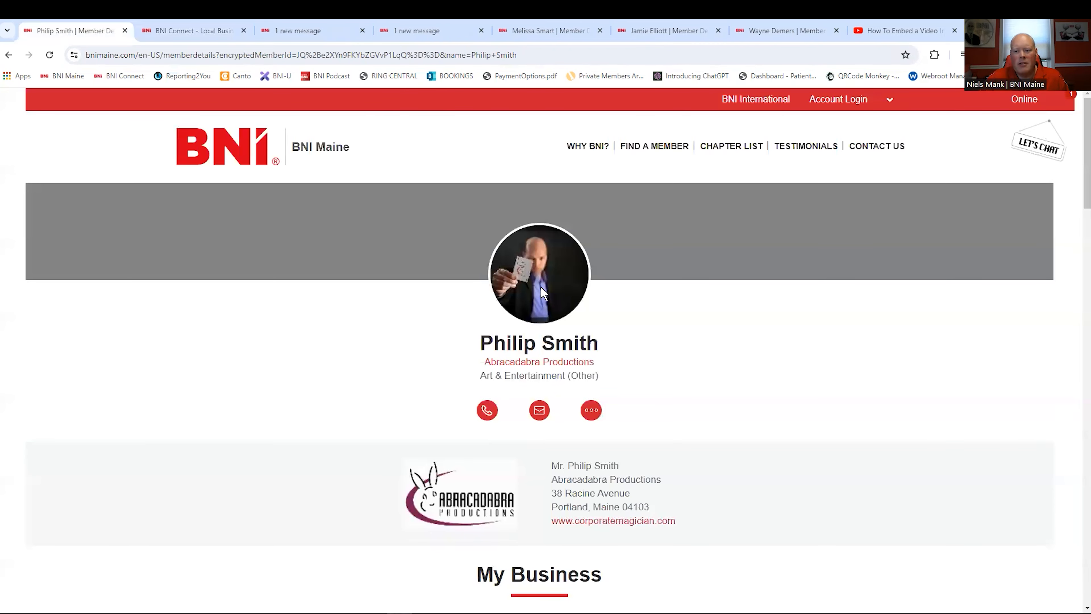
pyautogui.scroll(-3)
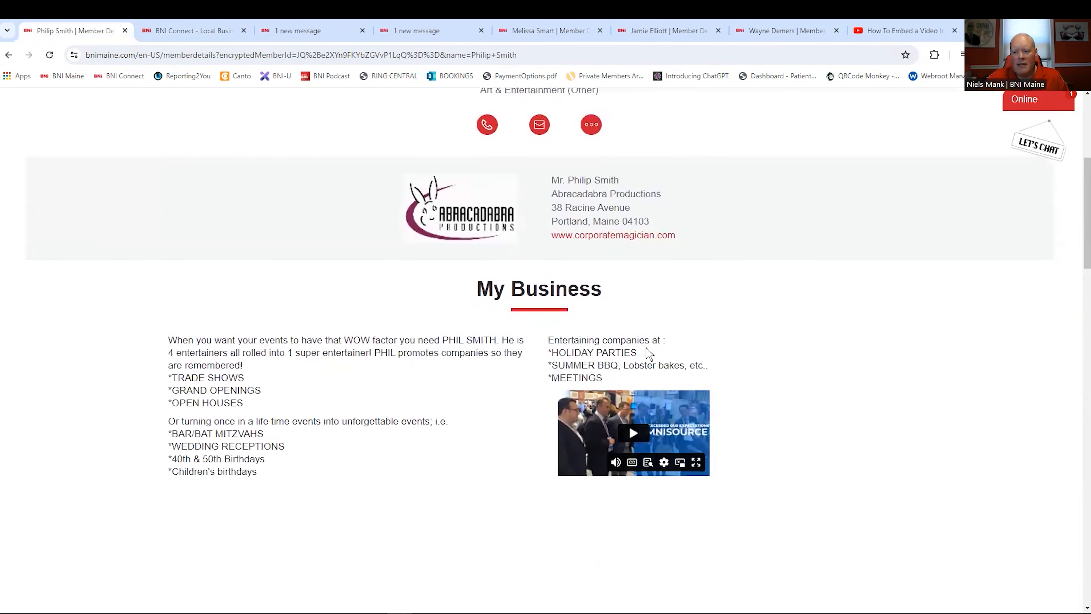
pyautogui.click(549, 31)
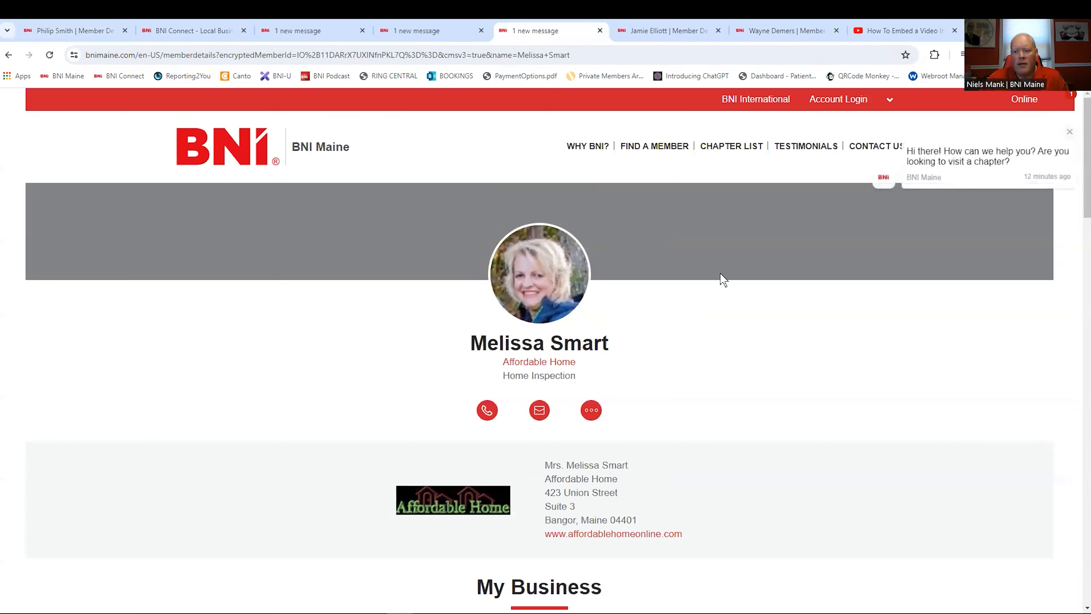
pyautogui.scroll(-3)
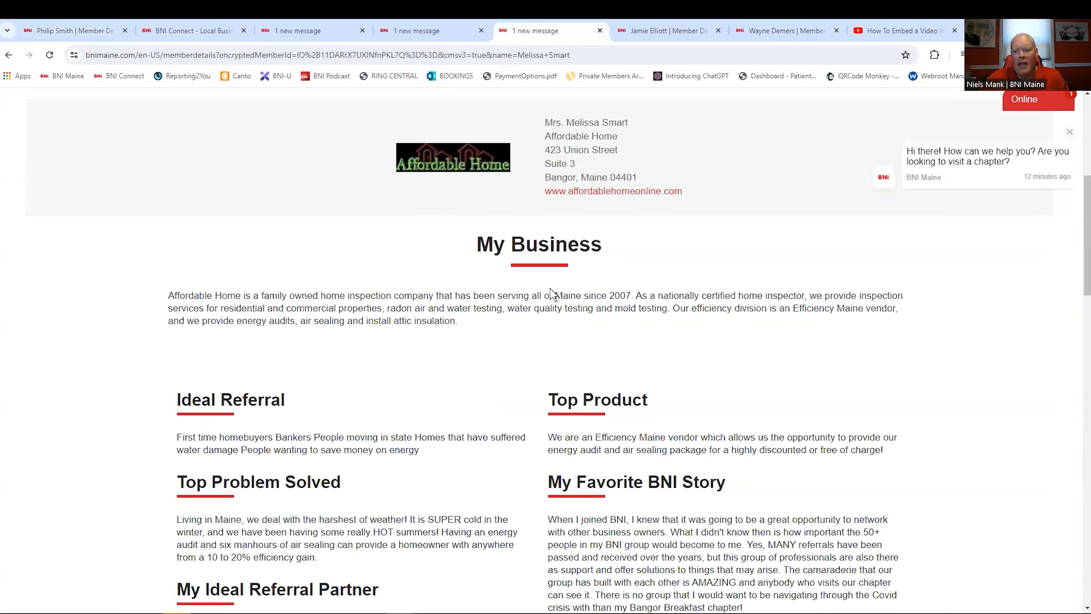
pyautogui.moveTo(487, 334)
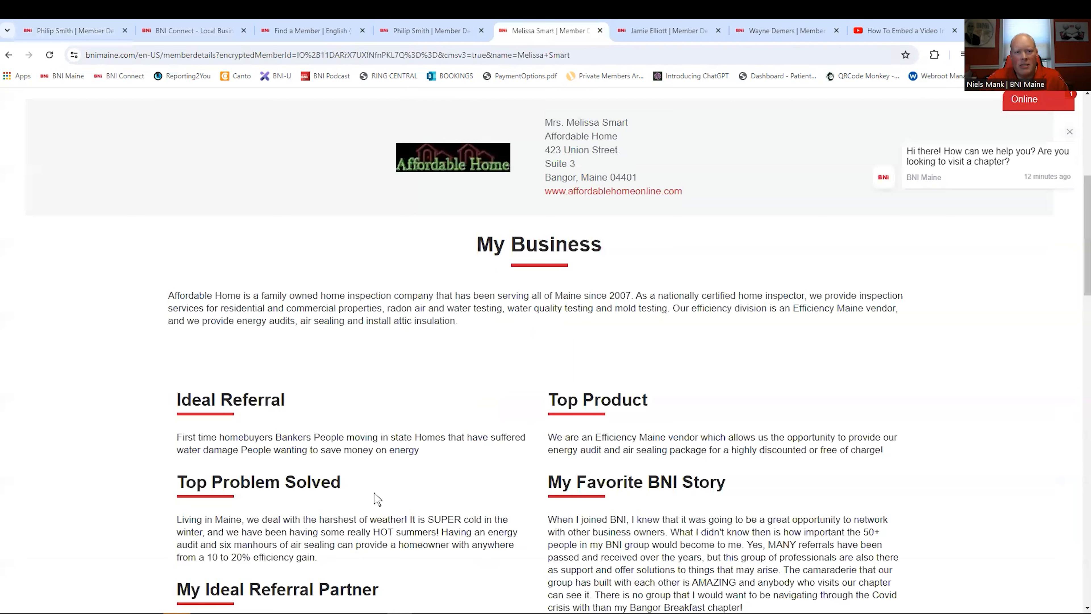
pyautogui.scroll(3)
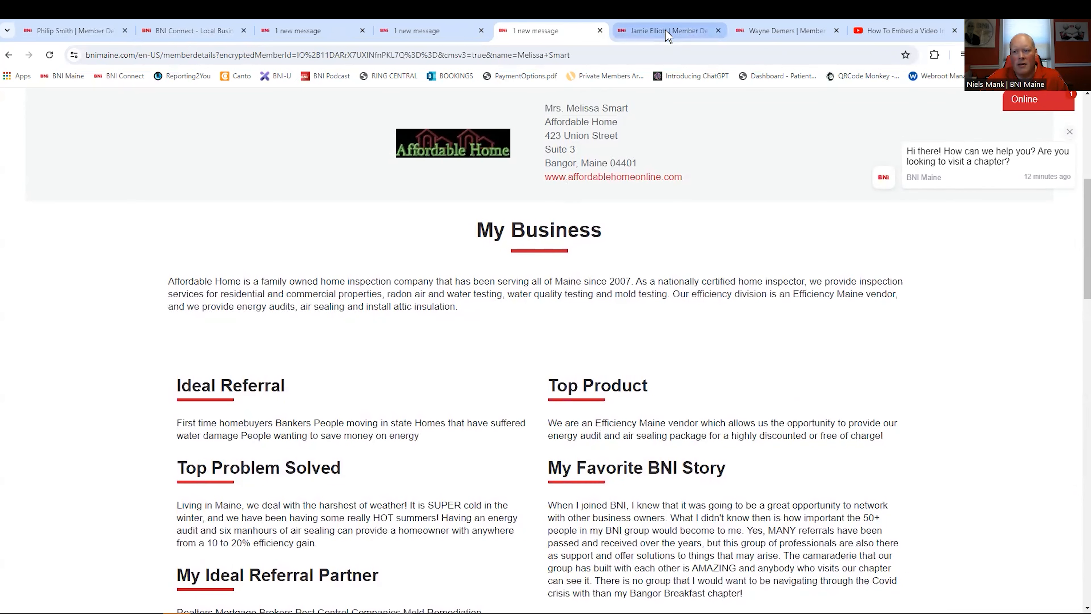
pyautogui.click(668, 30)
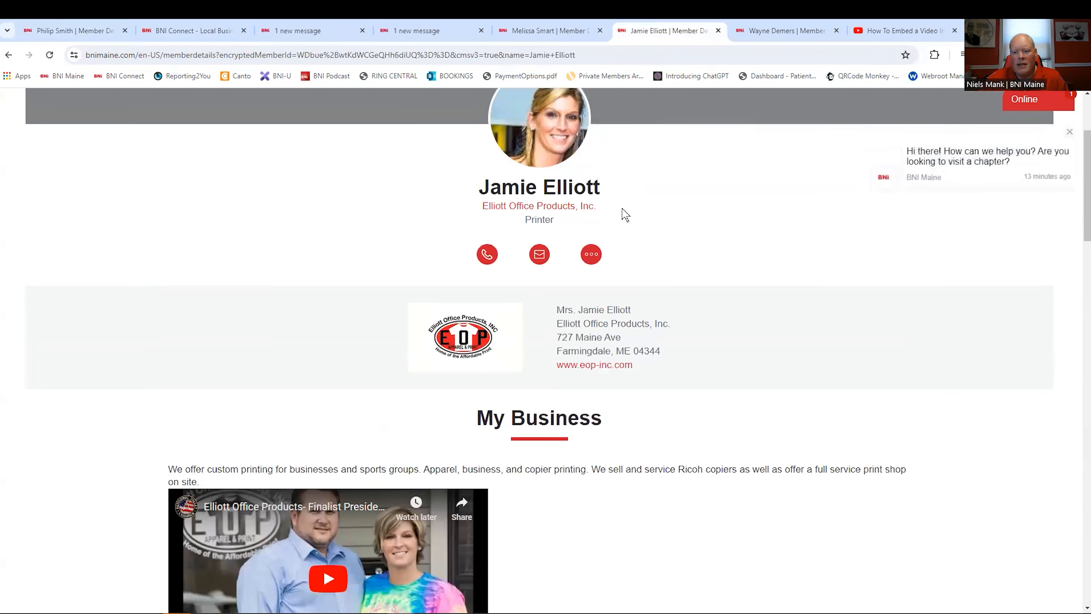
pyautogui.scroll(-3)
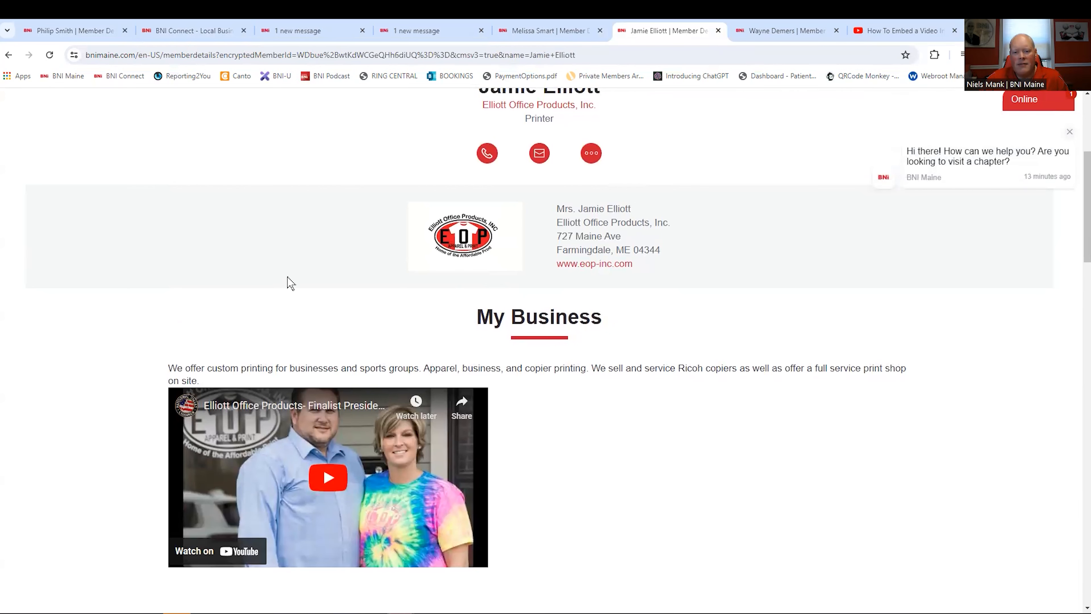
pyautogui.scroll(-3)
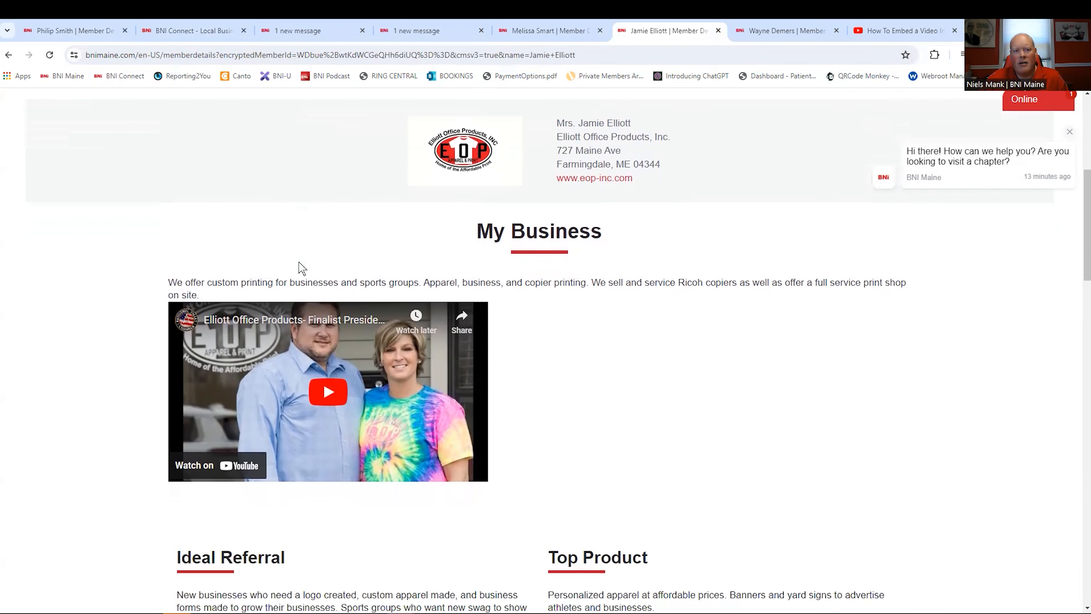
pyautogui.moveTo(284, 236)
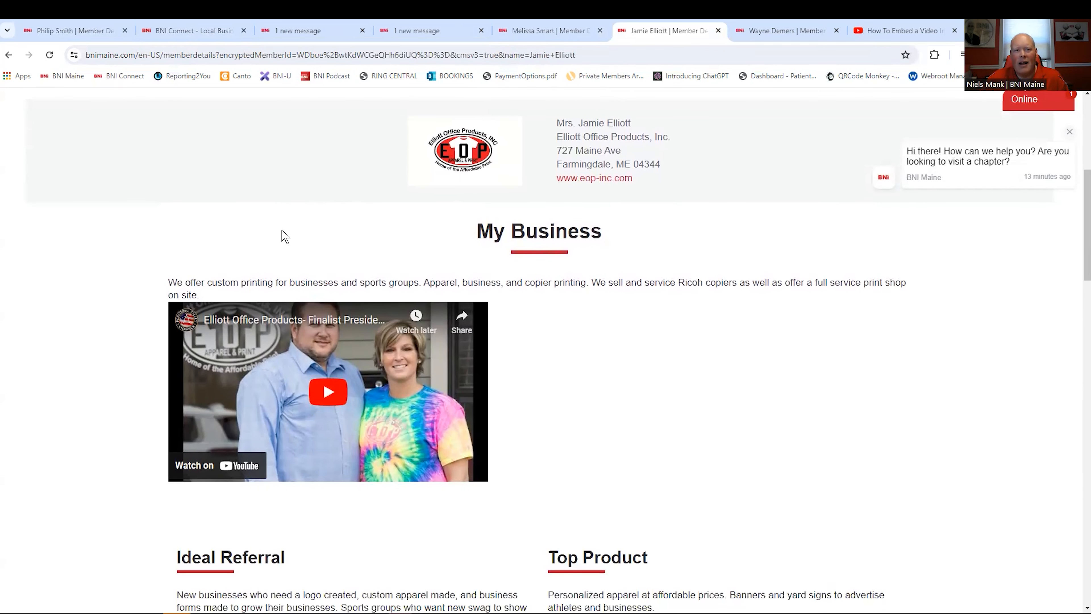
pyautogui.scroll(-3)
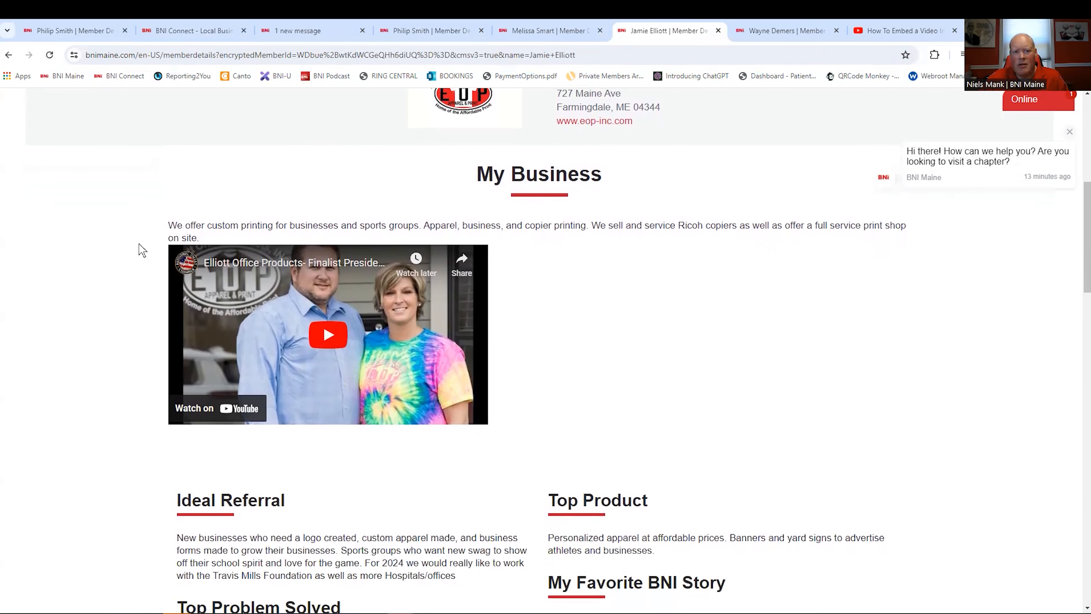
pyautogui.scroll(-3)
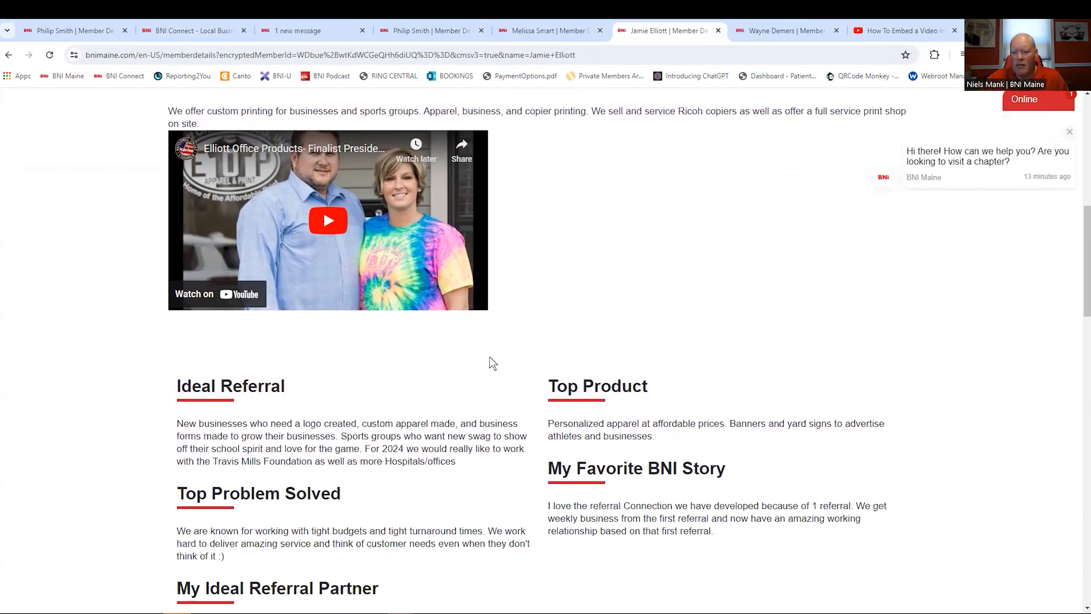
pyautogui.click(785, 30)
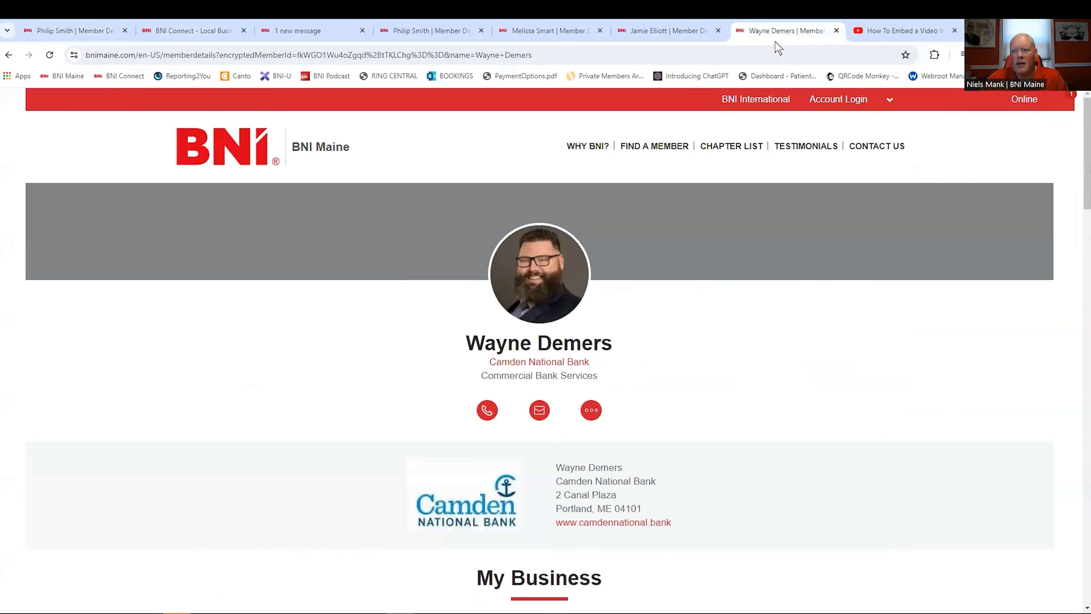
# - Review Wayne Demers' video and referral sections, then bring up the 'How To Embed a Video' YouTube tutorial
pyautogui.scroll(-3)
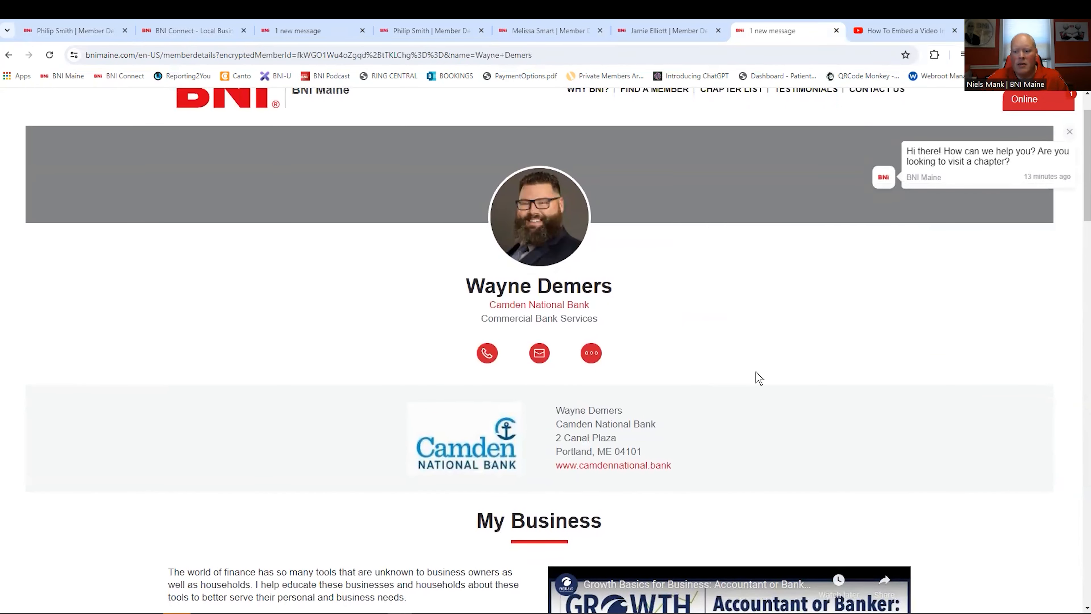
pyautogui.scroll(-3)
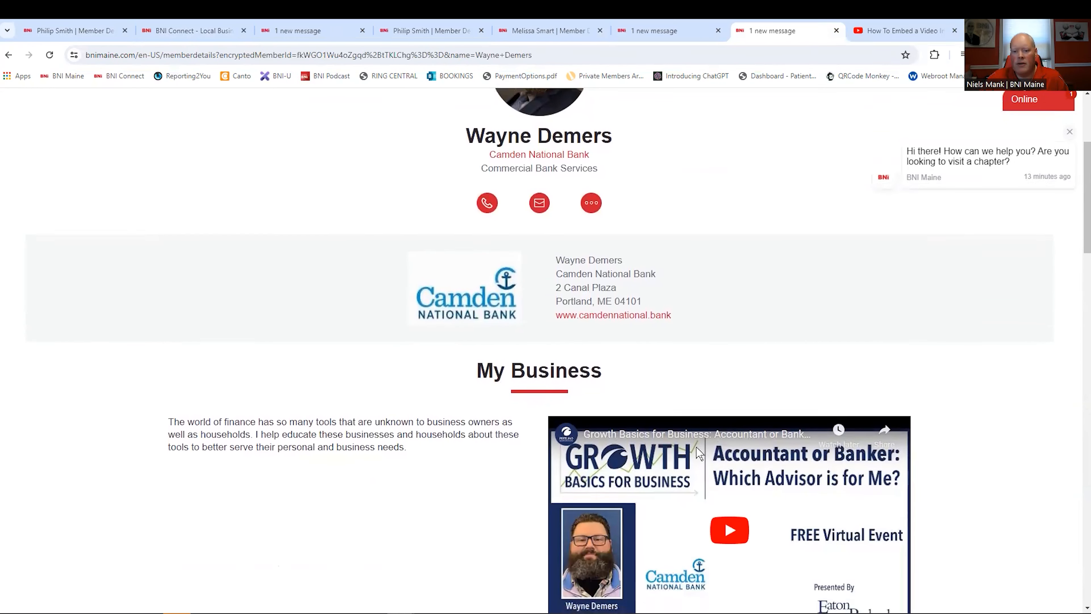
pyautogui.scroll(-3)
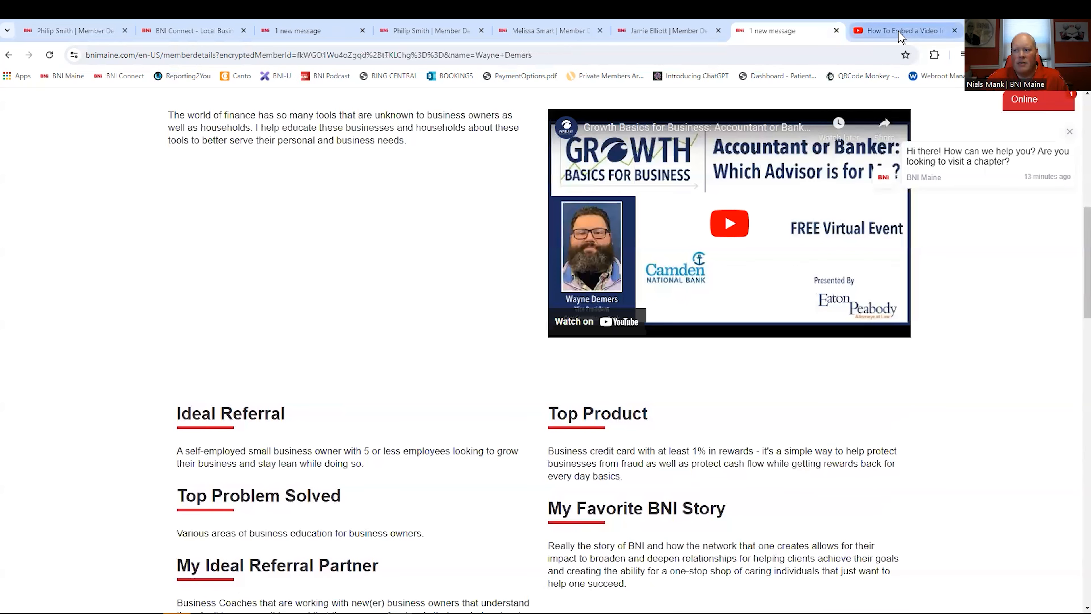
pyautogui.click(901, 30)
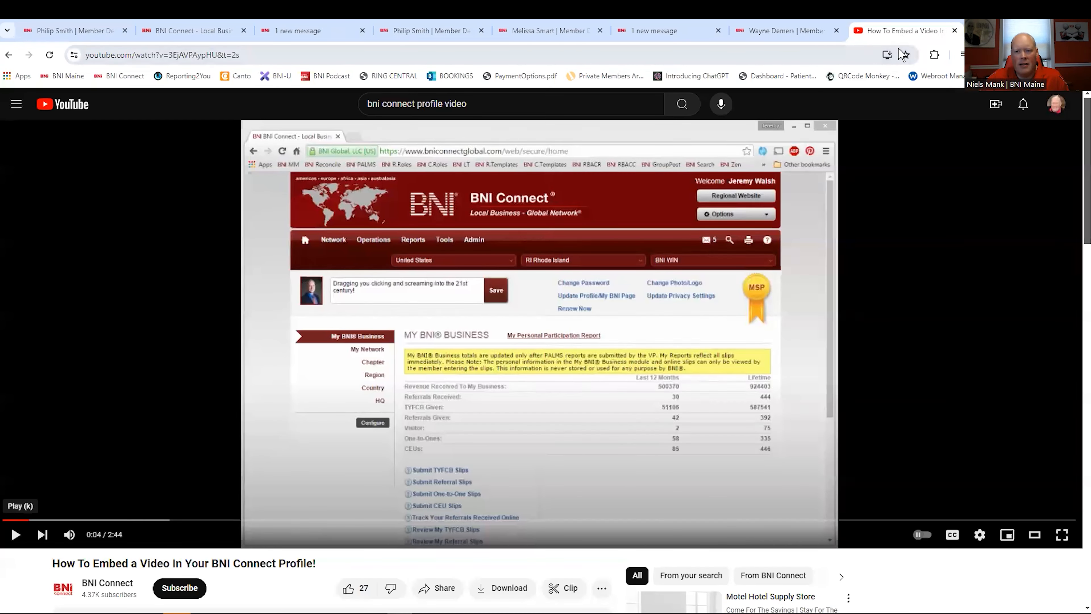